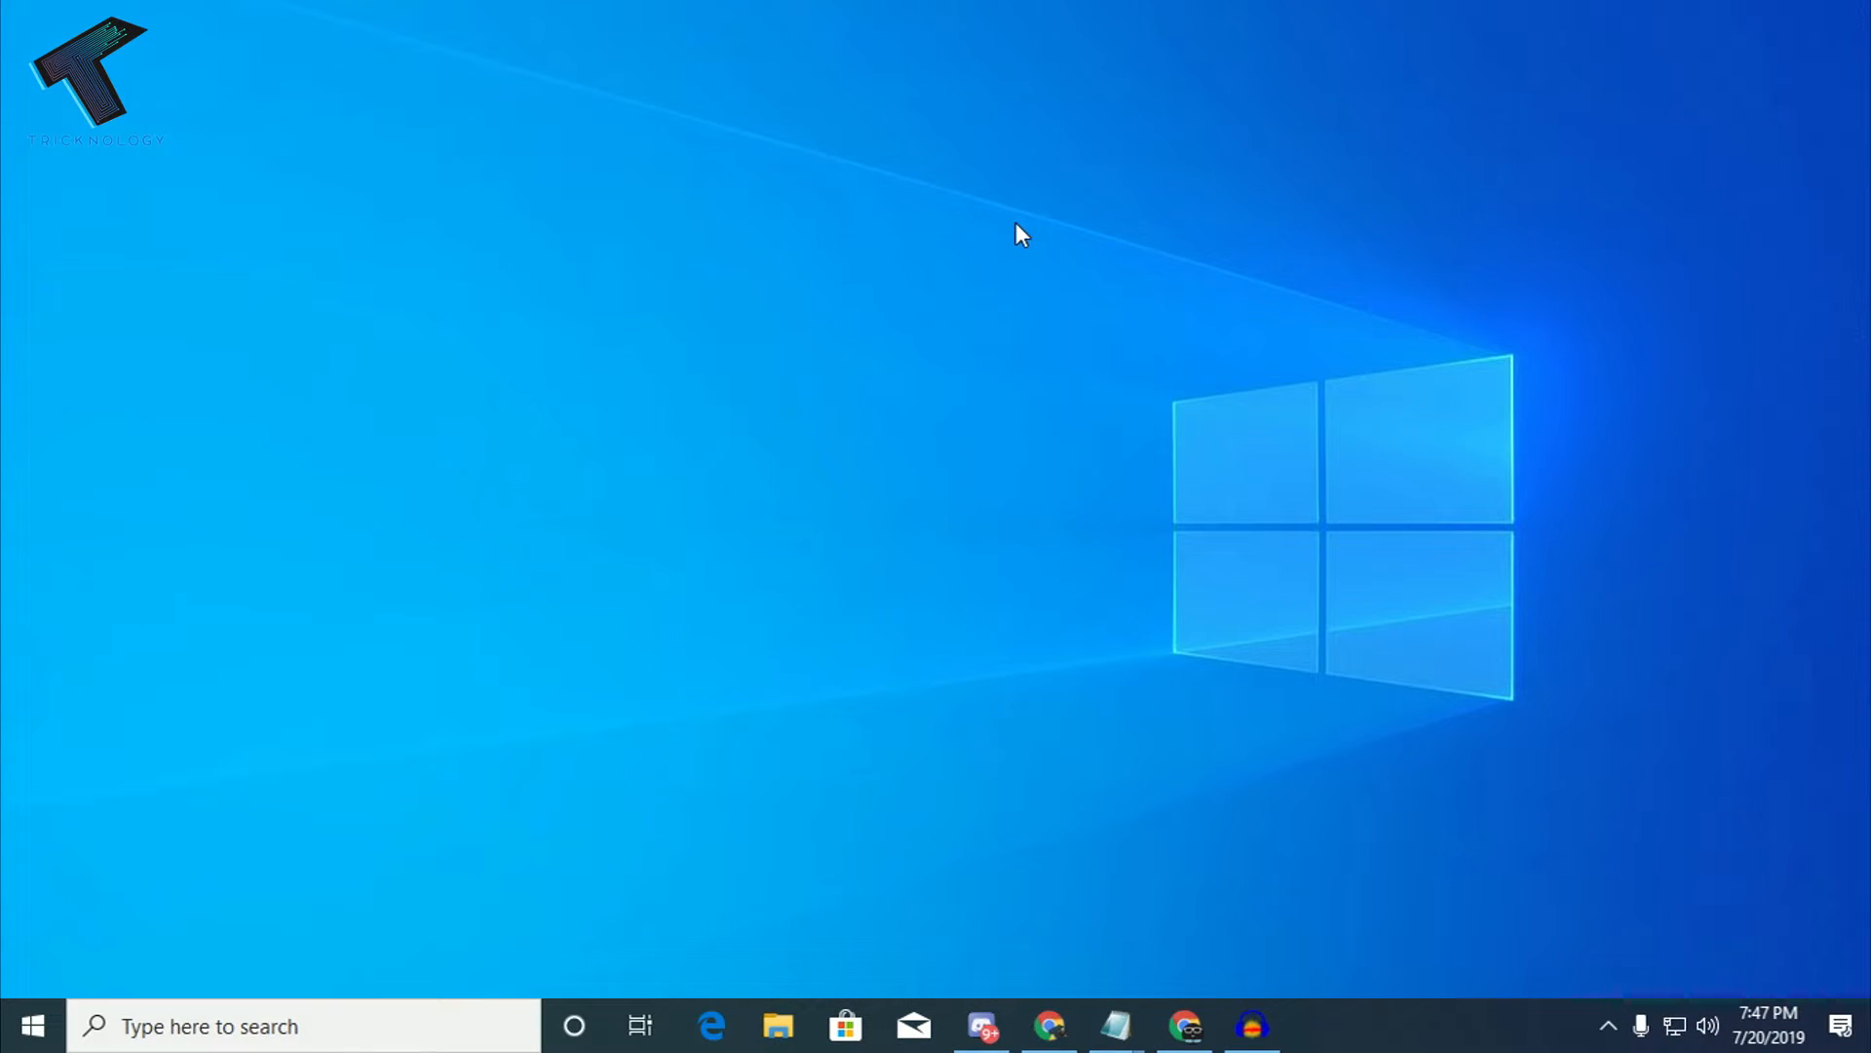
mouse_move(81, 1026)
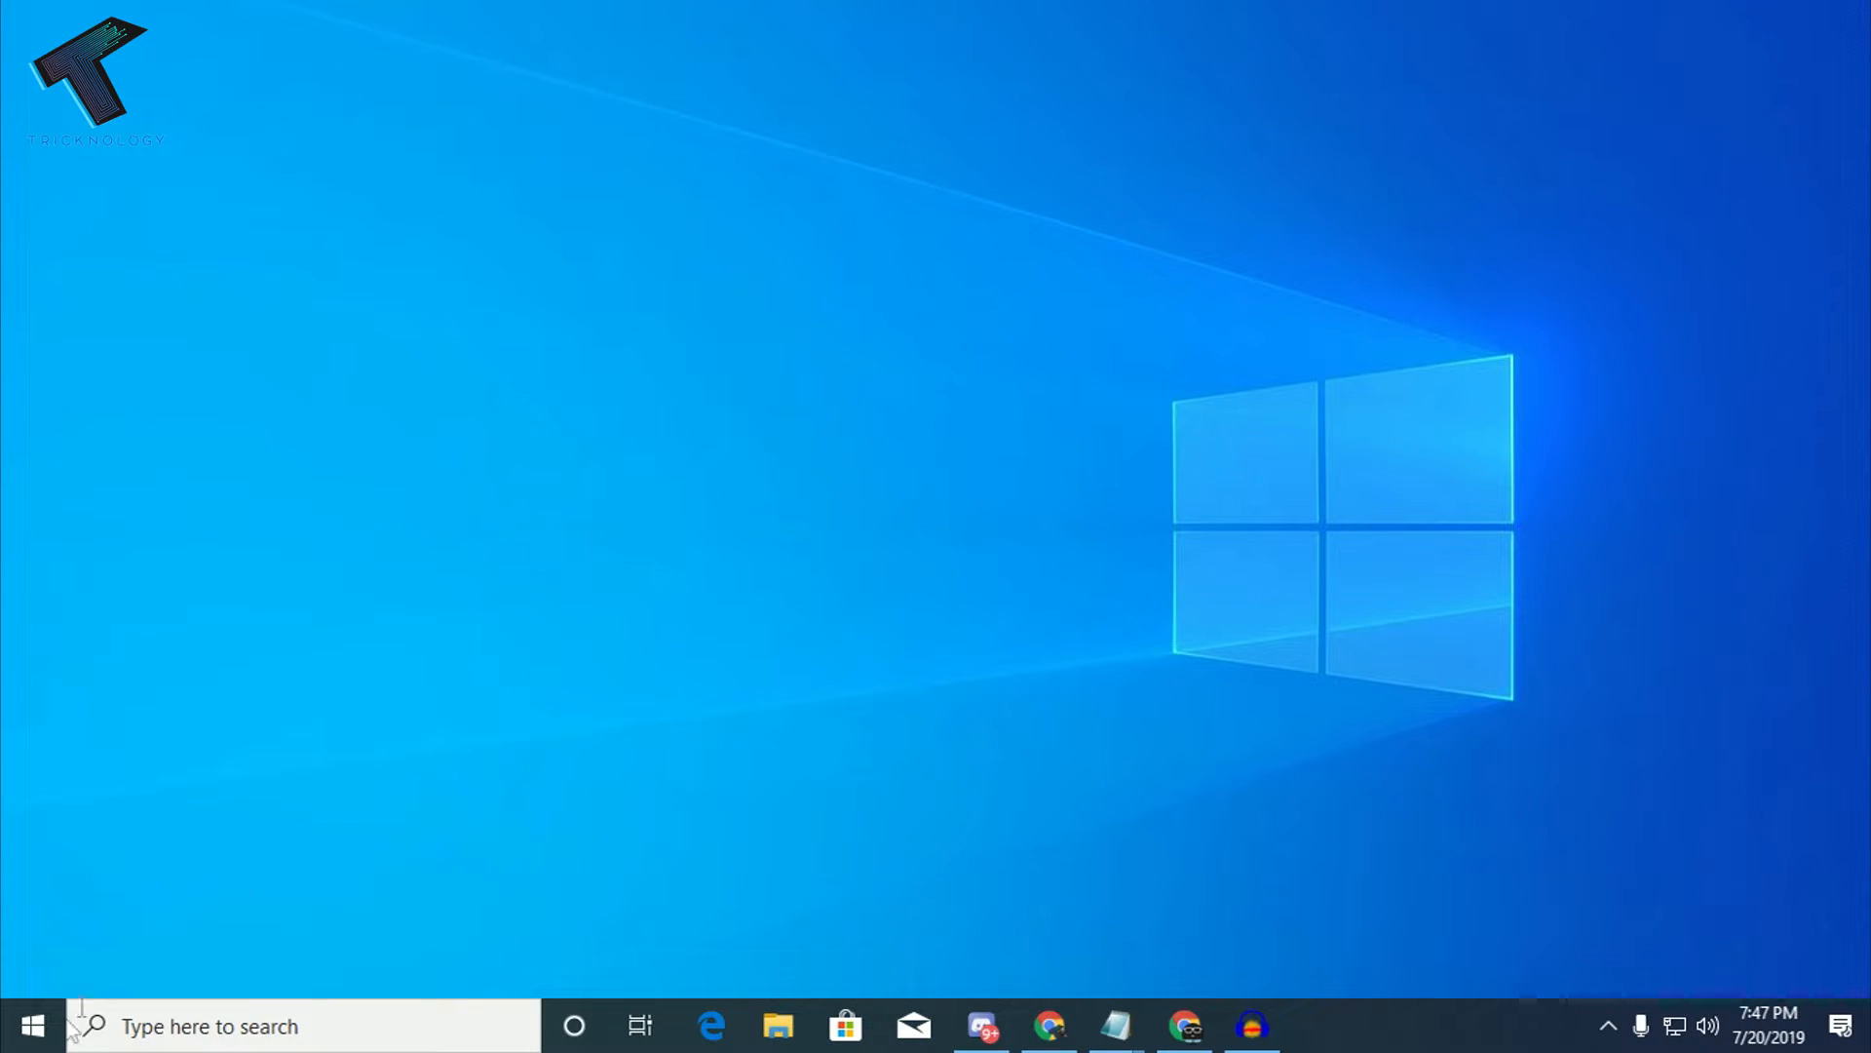
mouse_move(32, 1025)
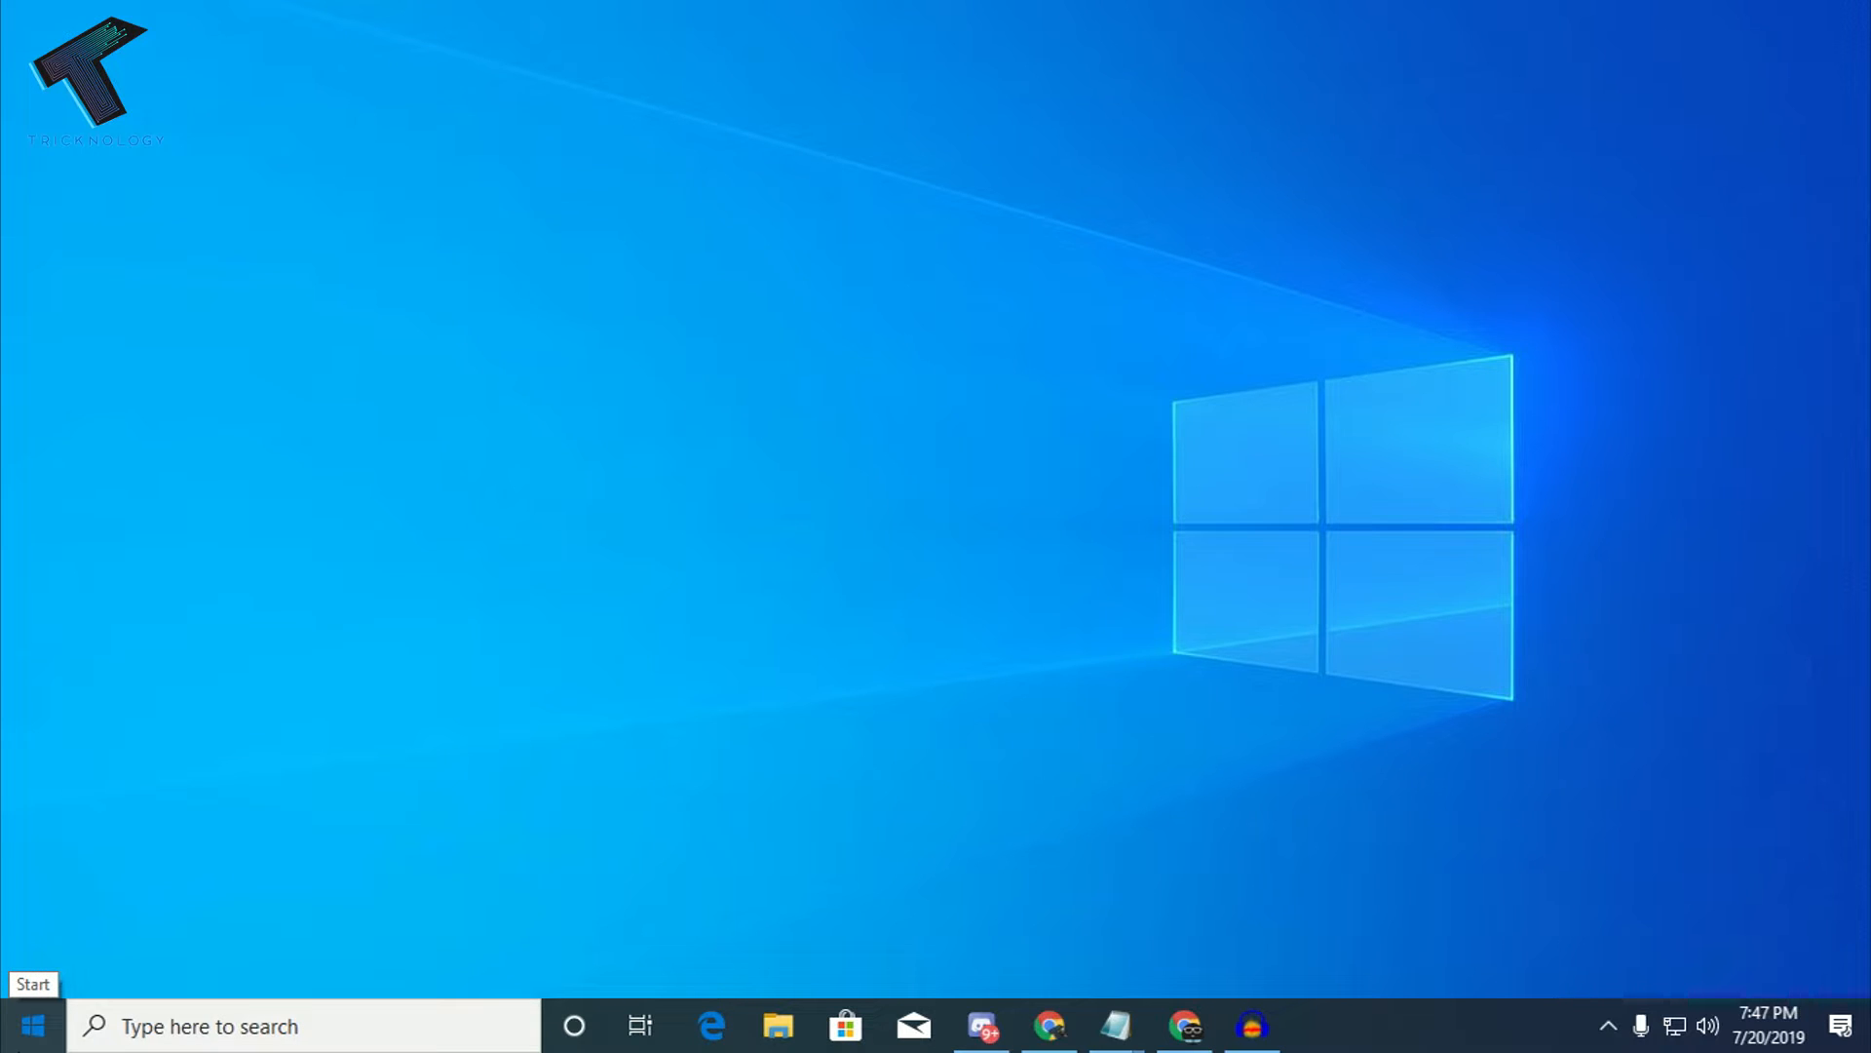
- Search Windows for "sto" to find the Microsoft Store app
text(store)
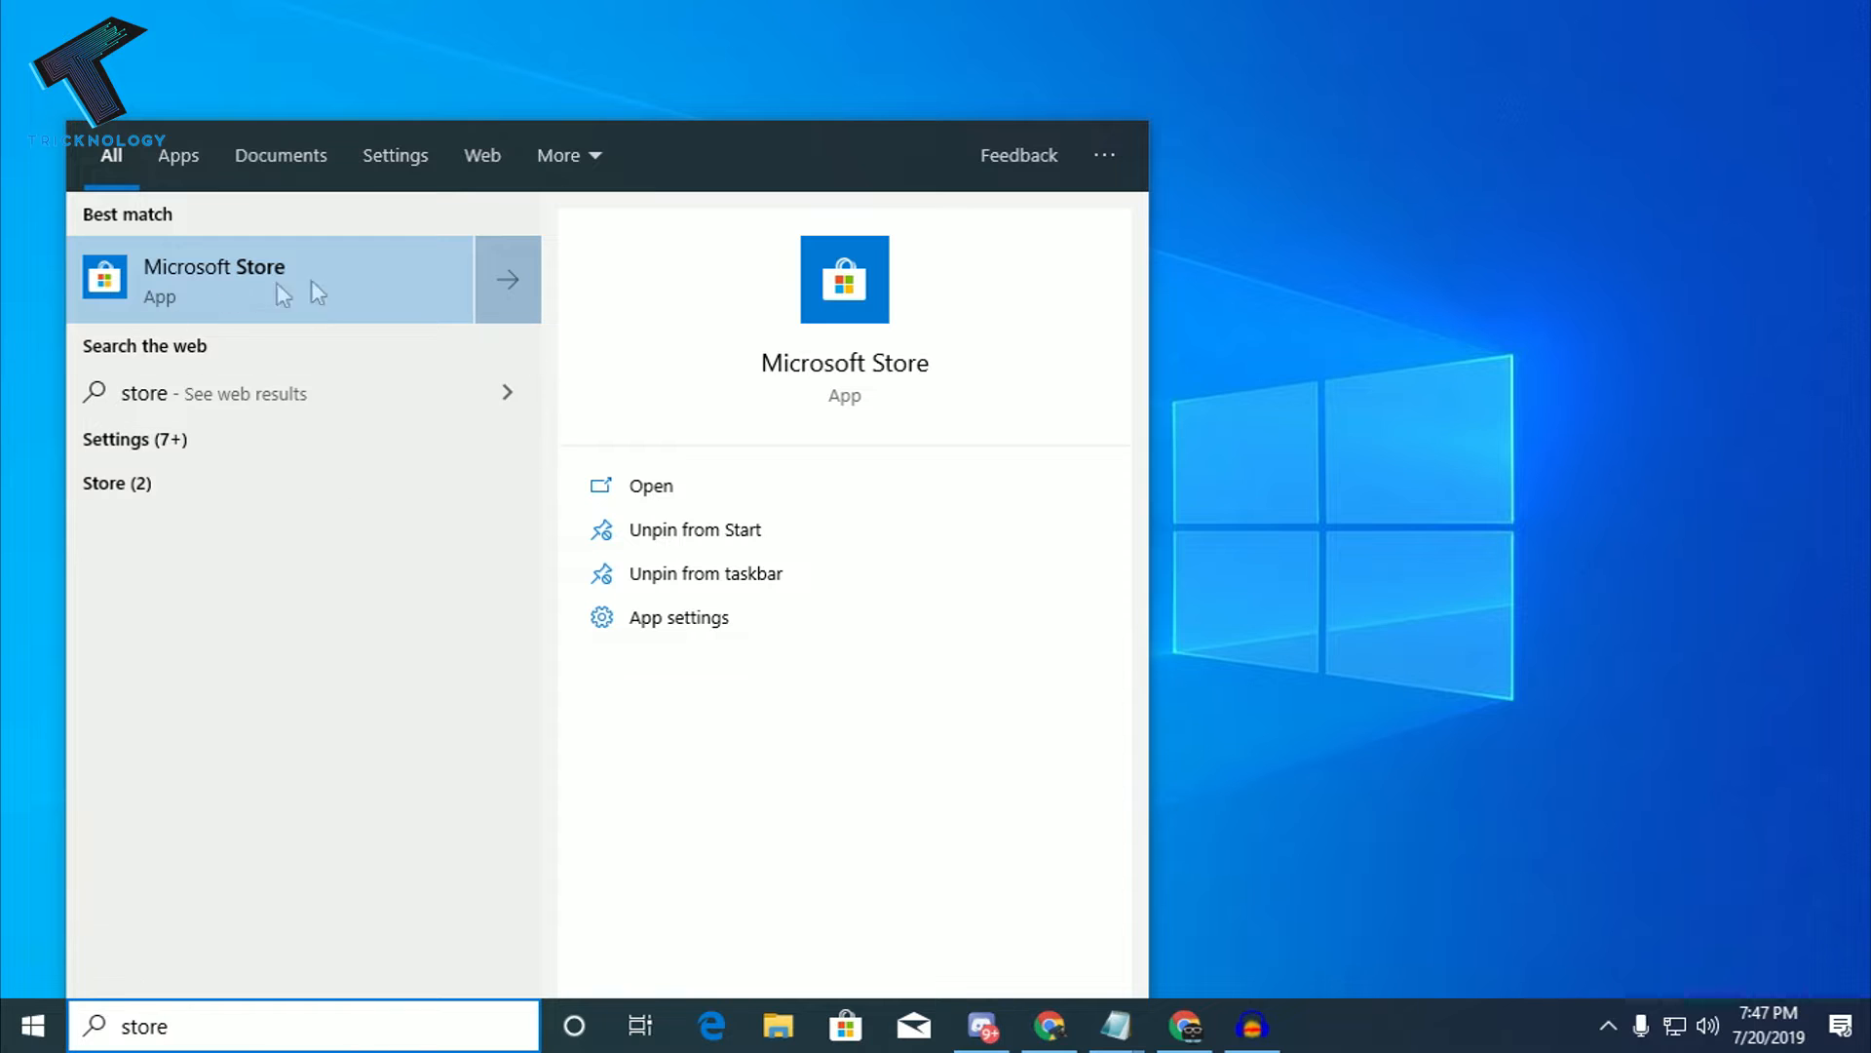
- Open Microsoft Store and search "Windows th" to reach the Windows Throwback product page
click(214, 278)
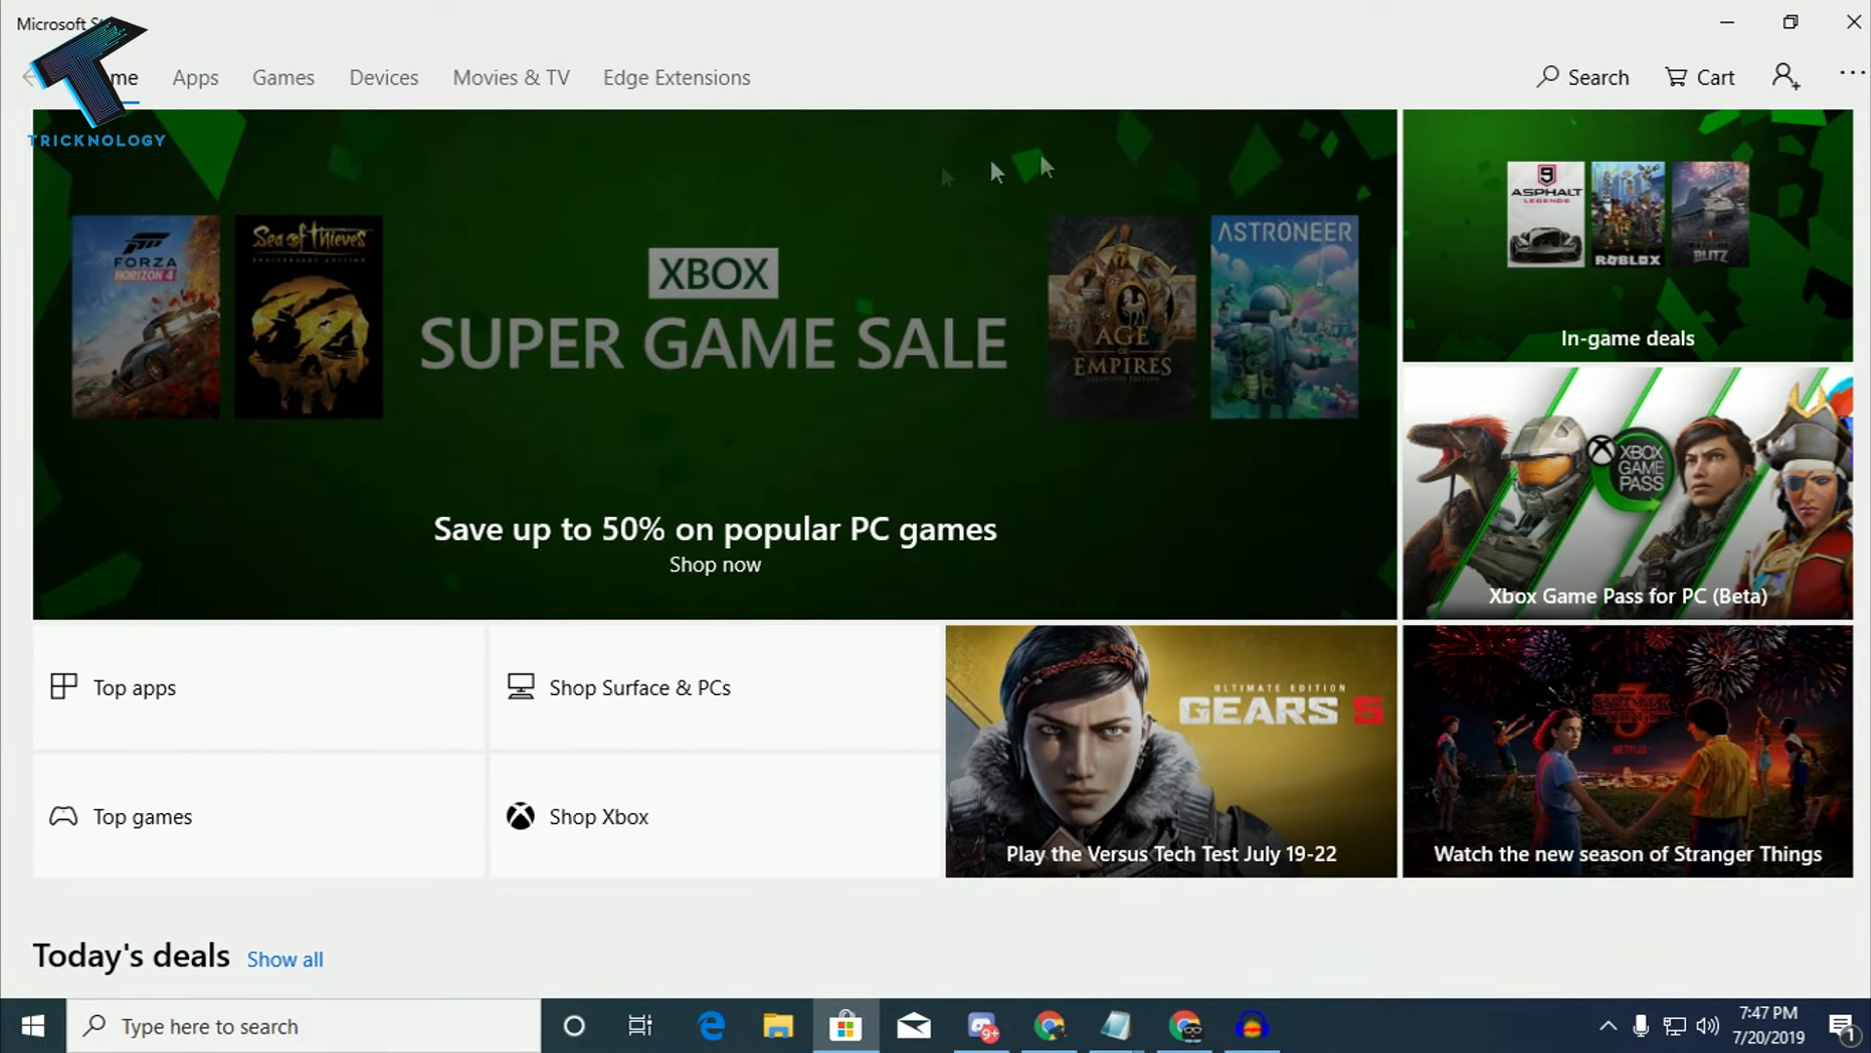
mouse_move(1585, 76)
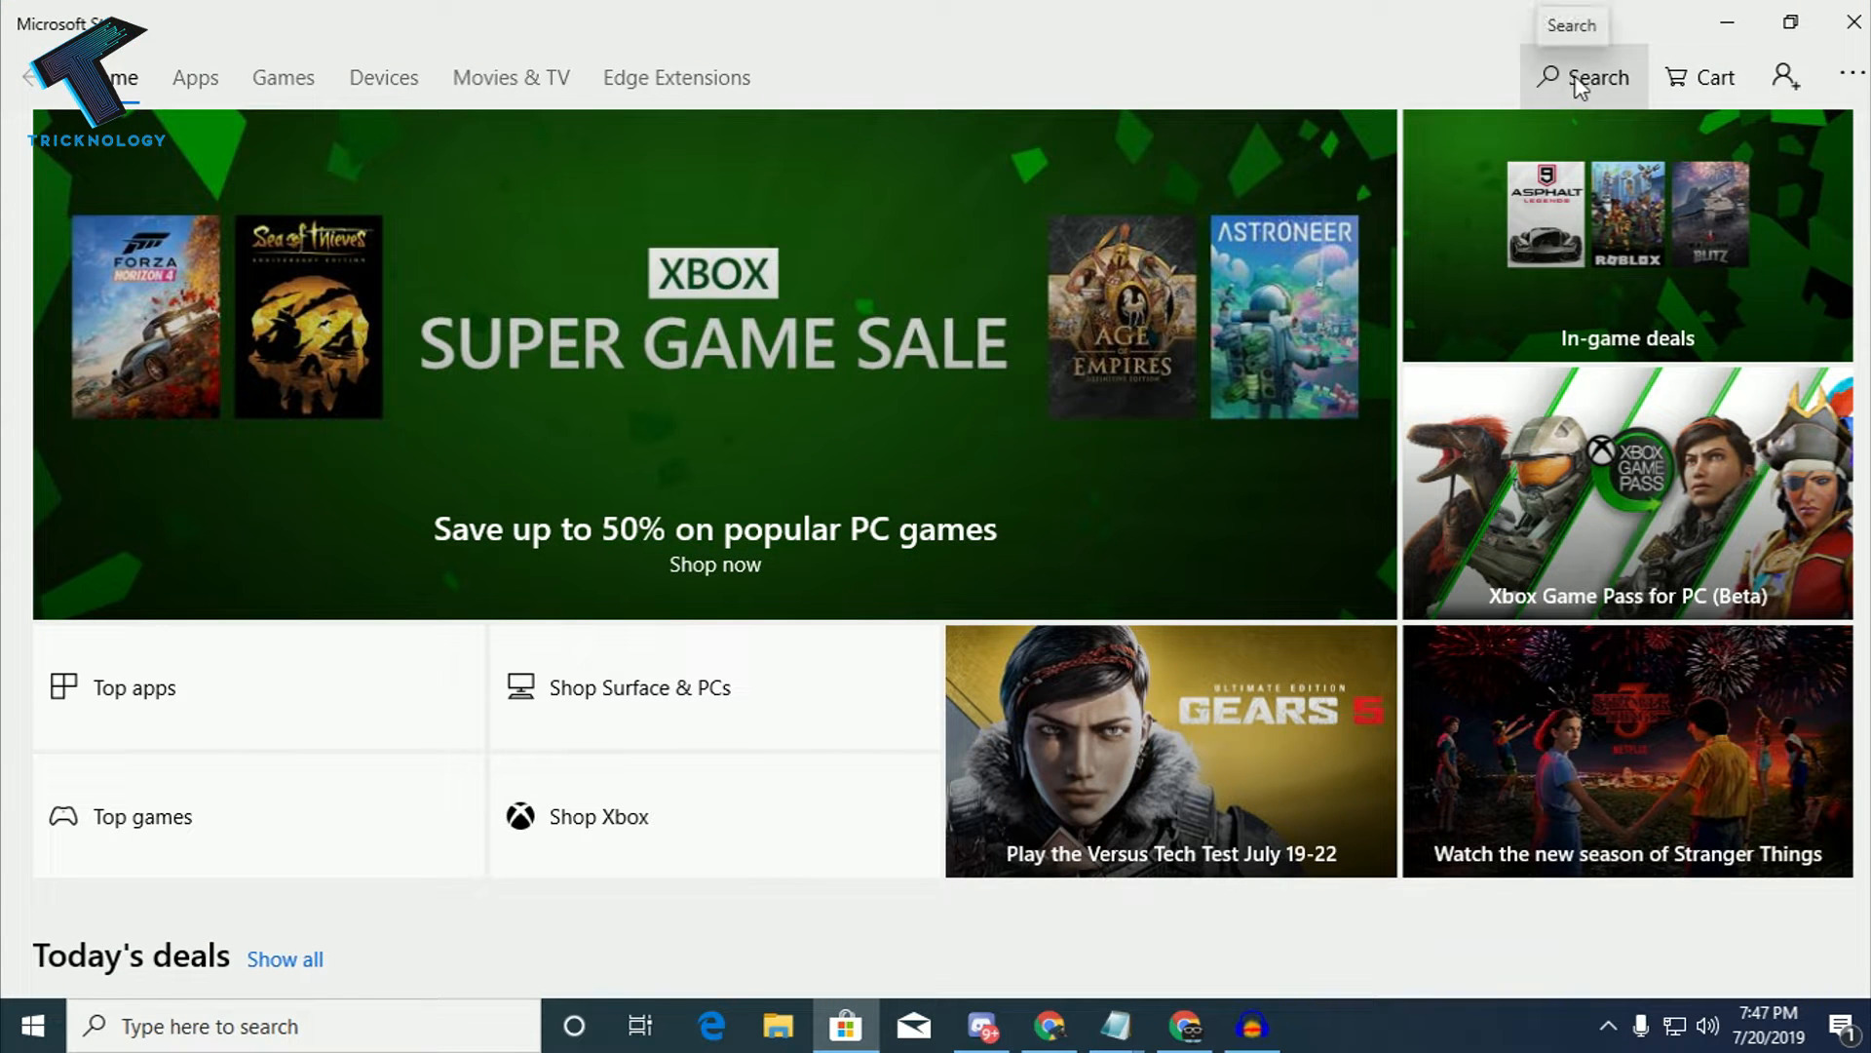
click(1586, 76)
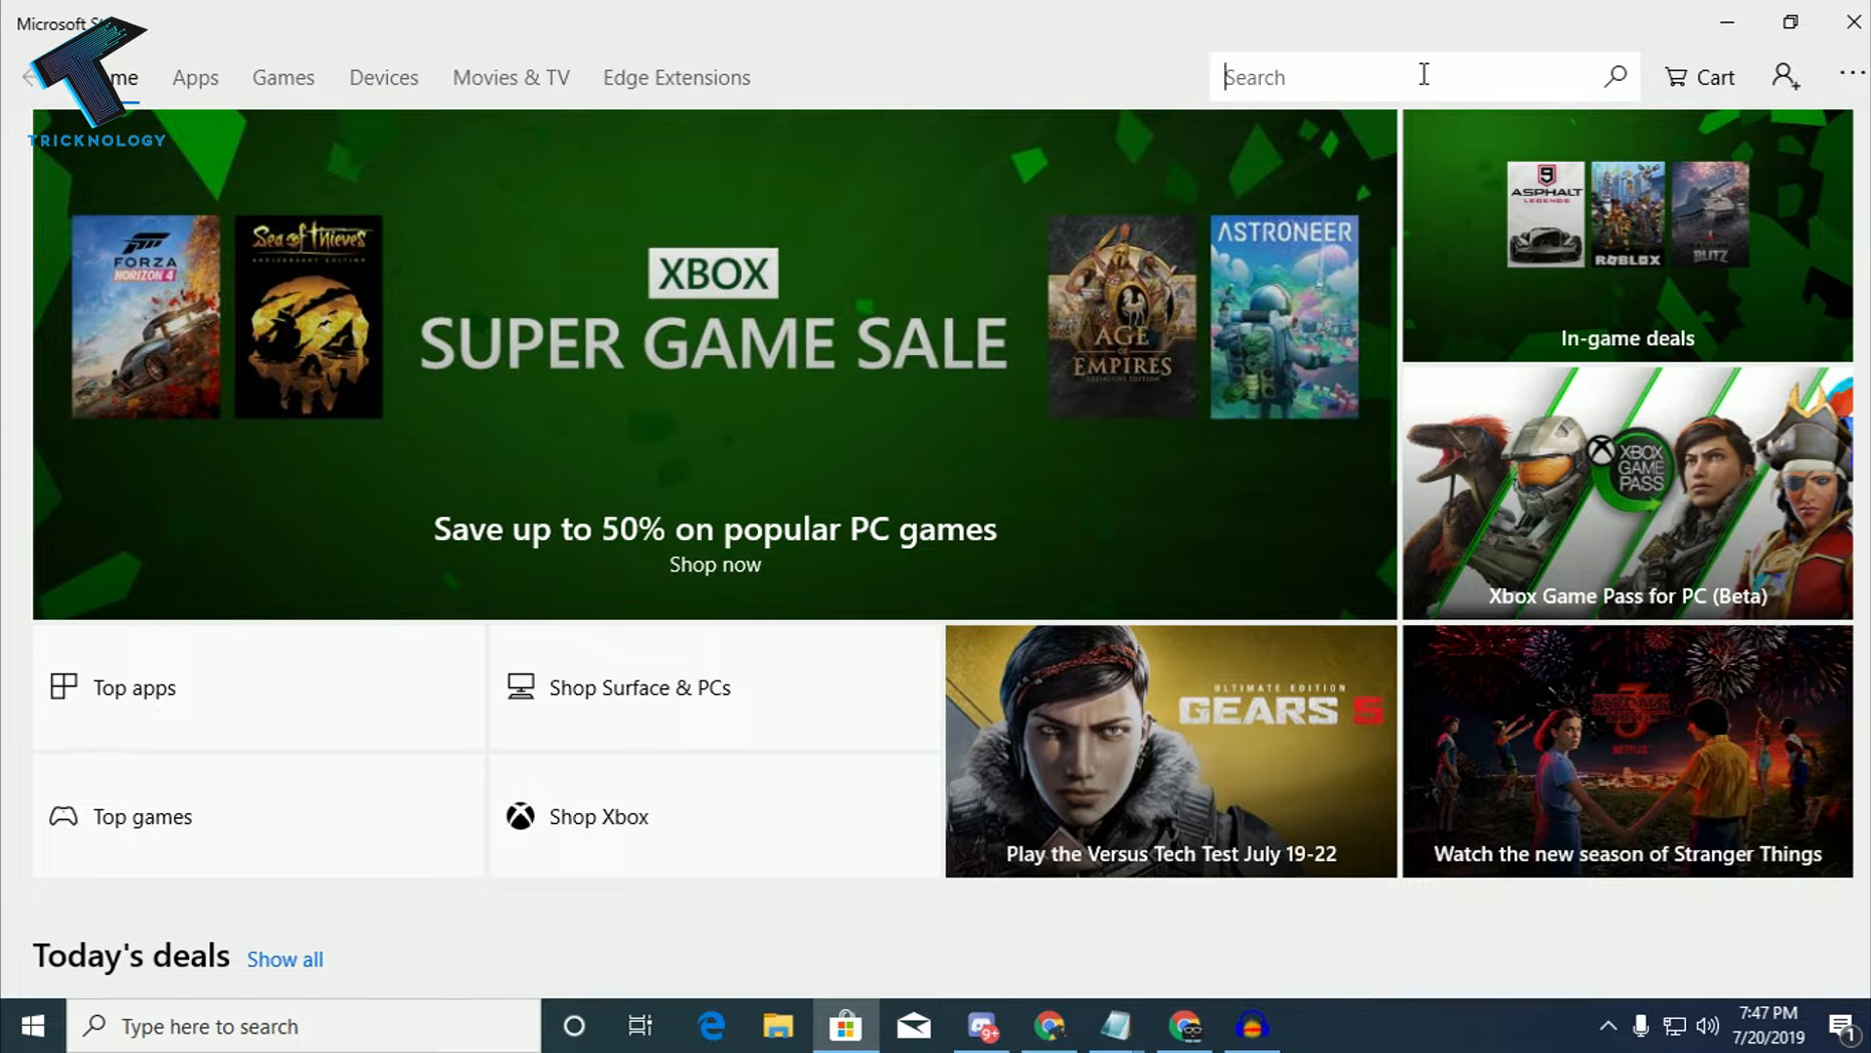
text(Windows throwback)
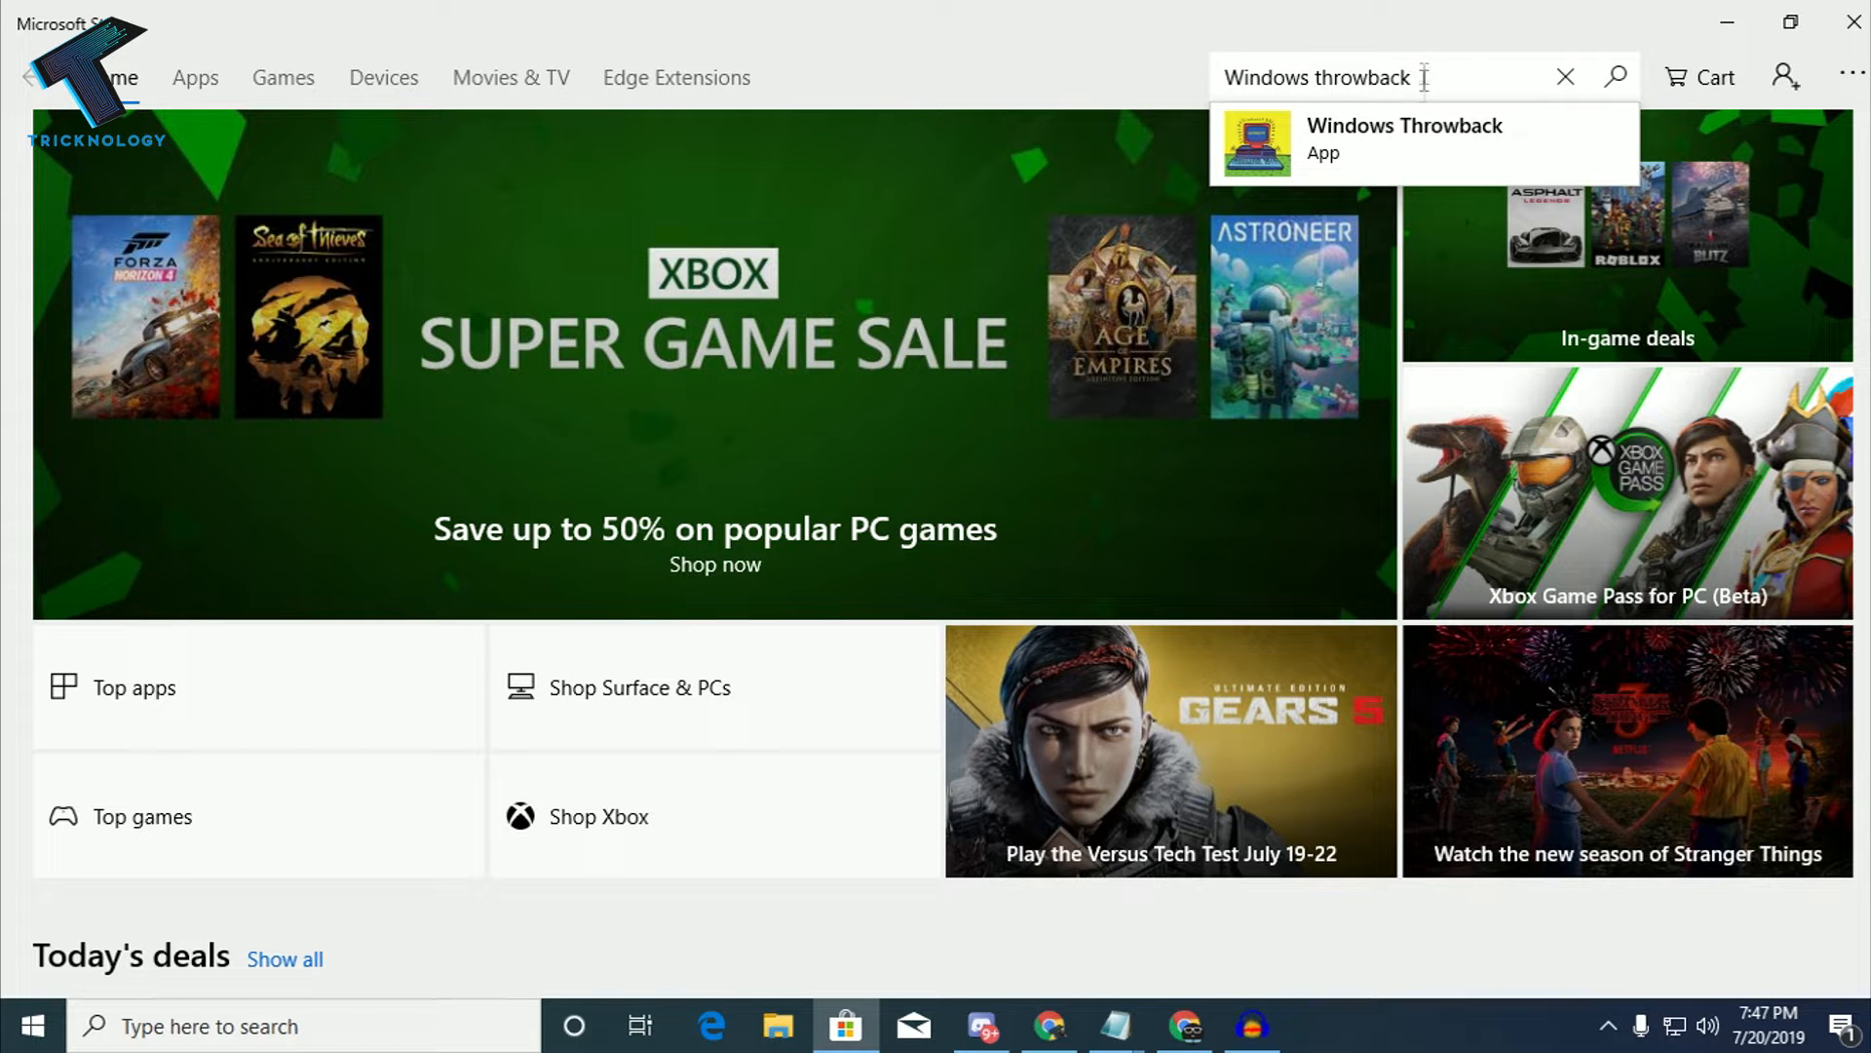
click(1409, 144)
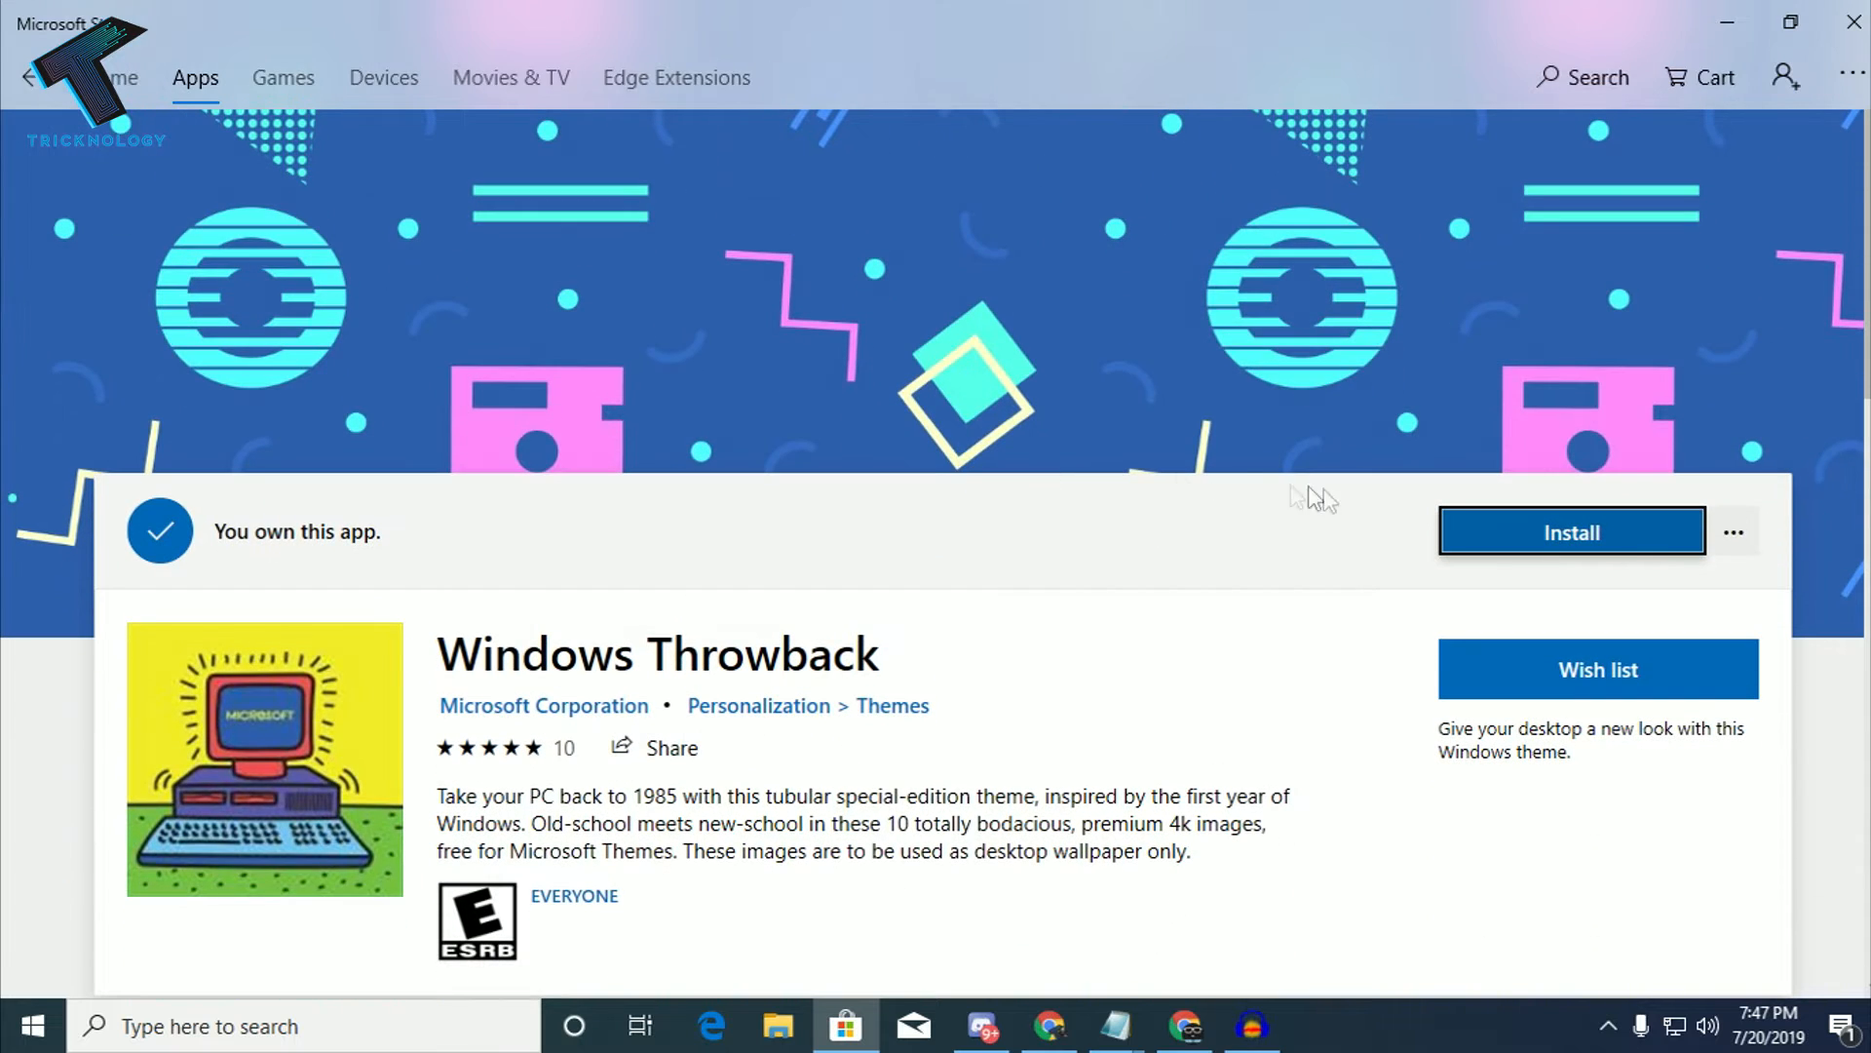
- Install the Windows Throwback theme, apply it, and close the themes window
click(1570, 531)
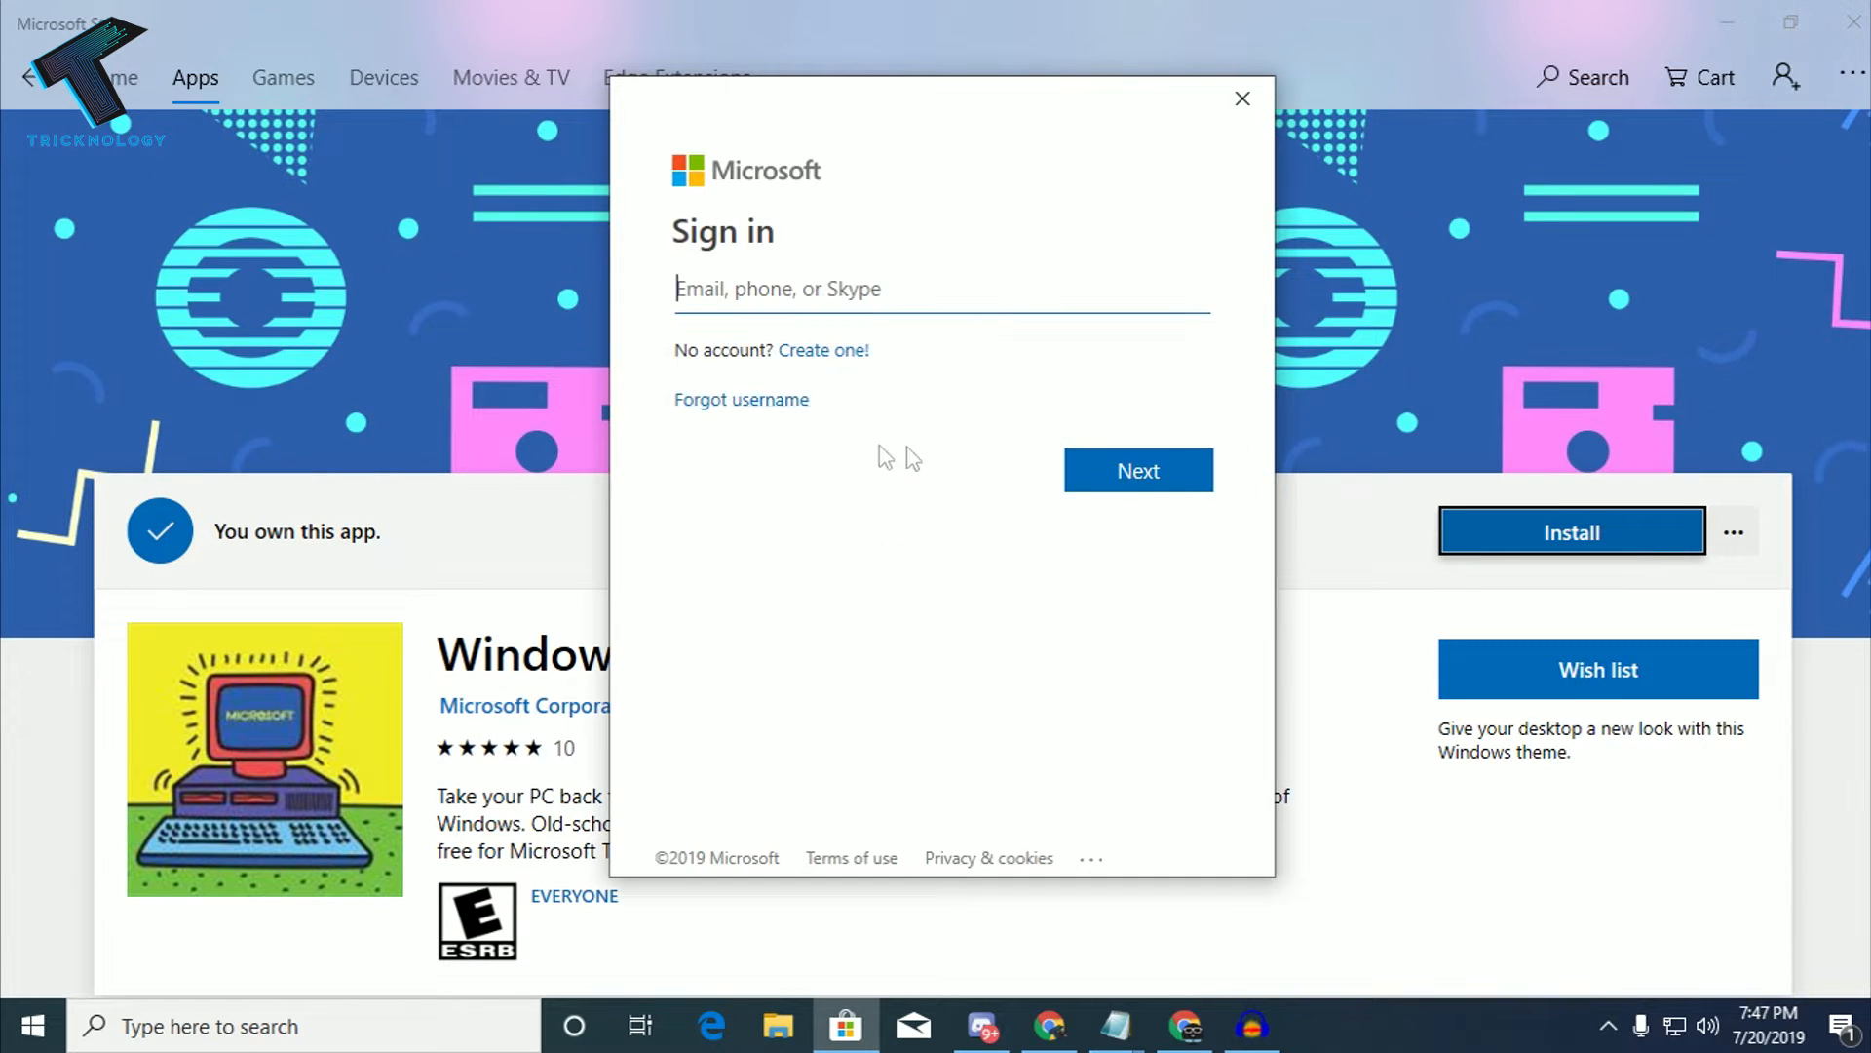
mouse_move(1068, 152)
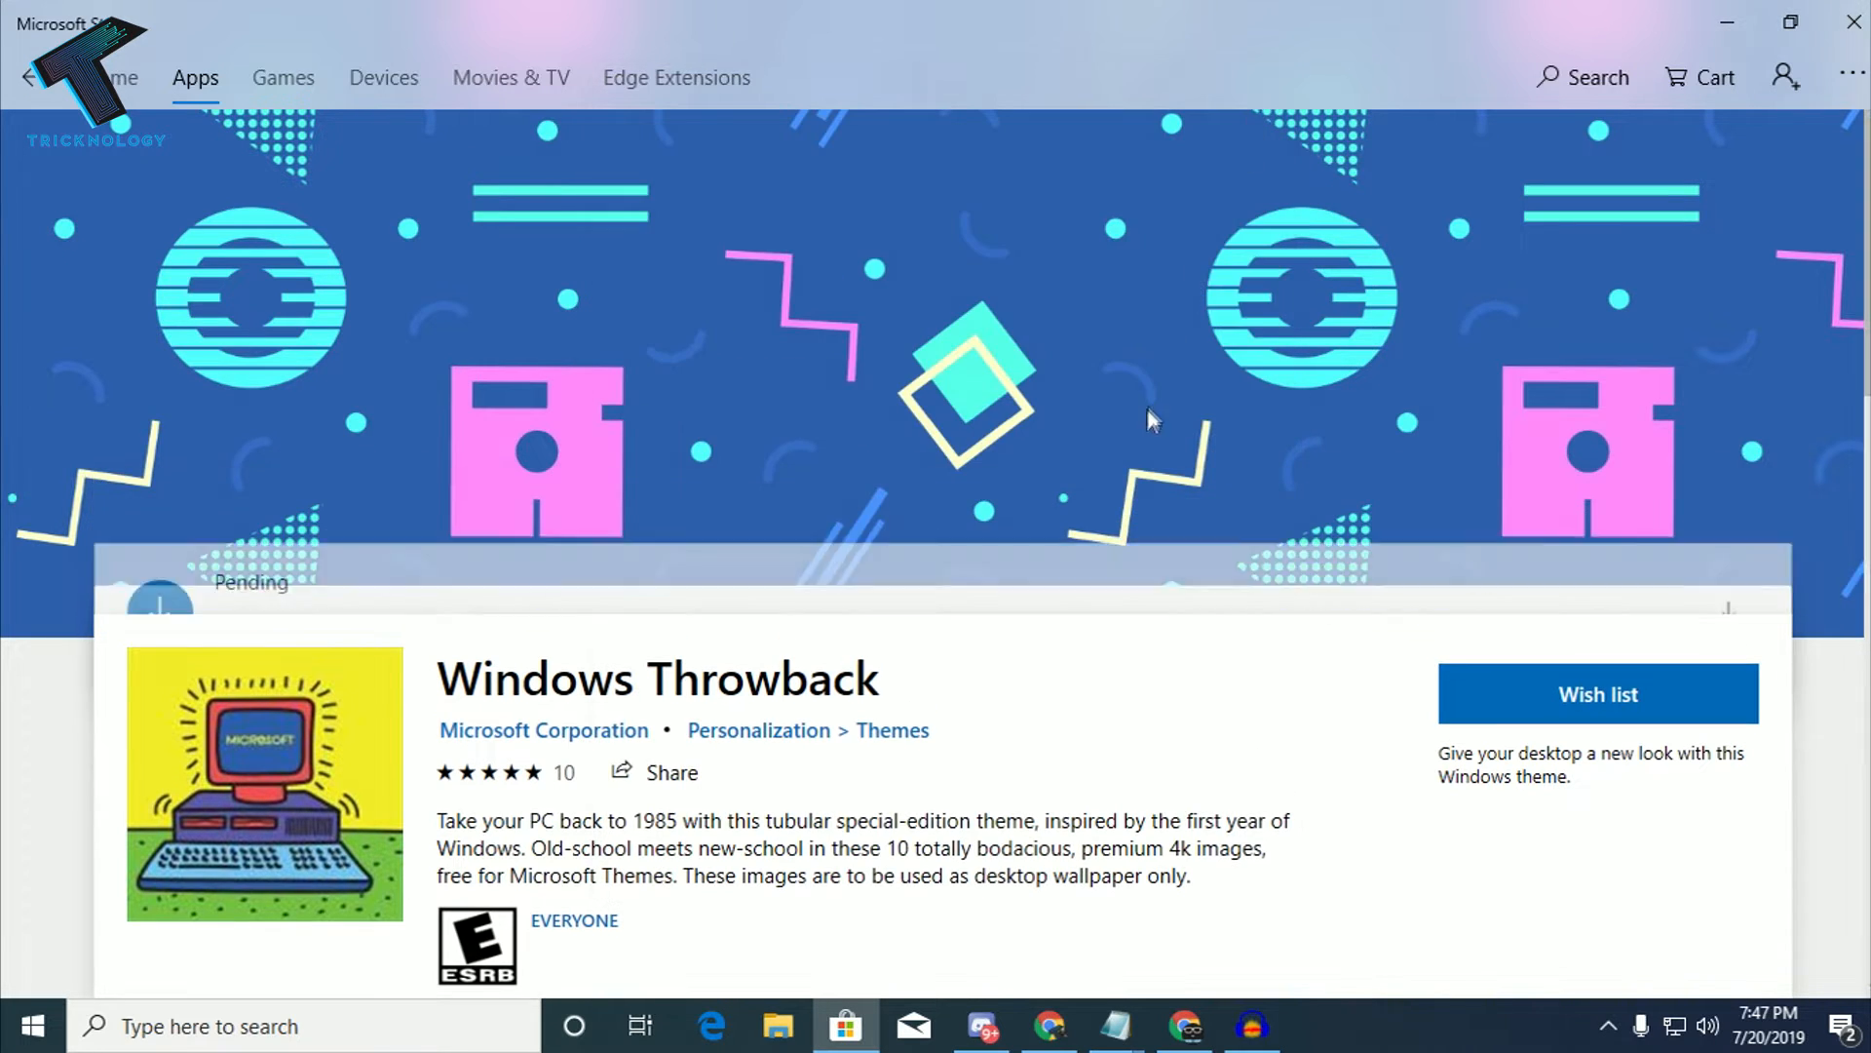
scroll(down, 3)
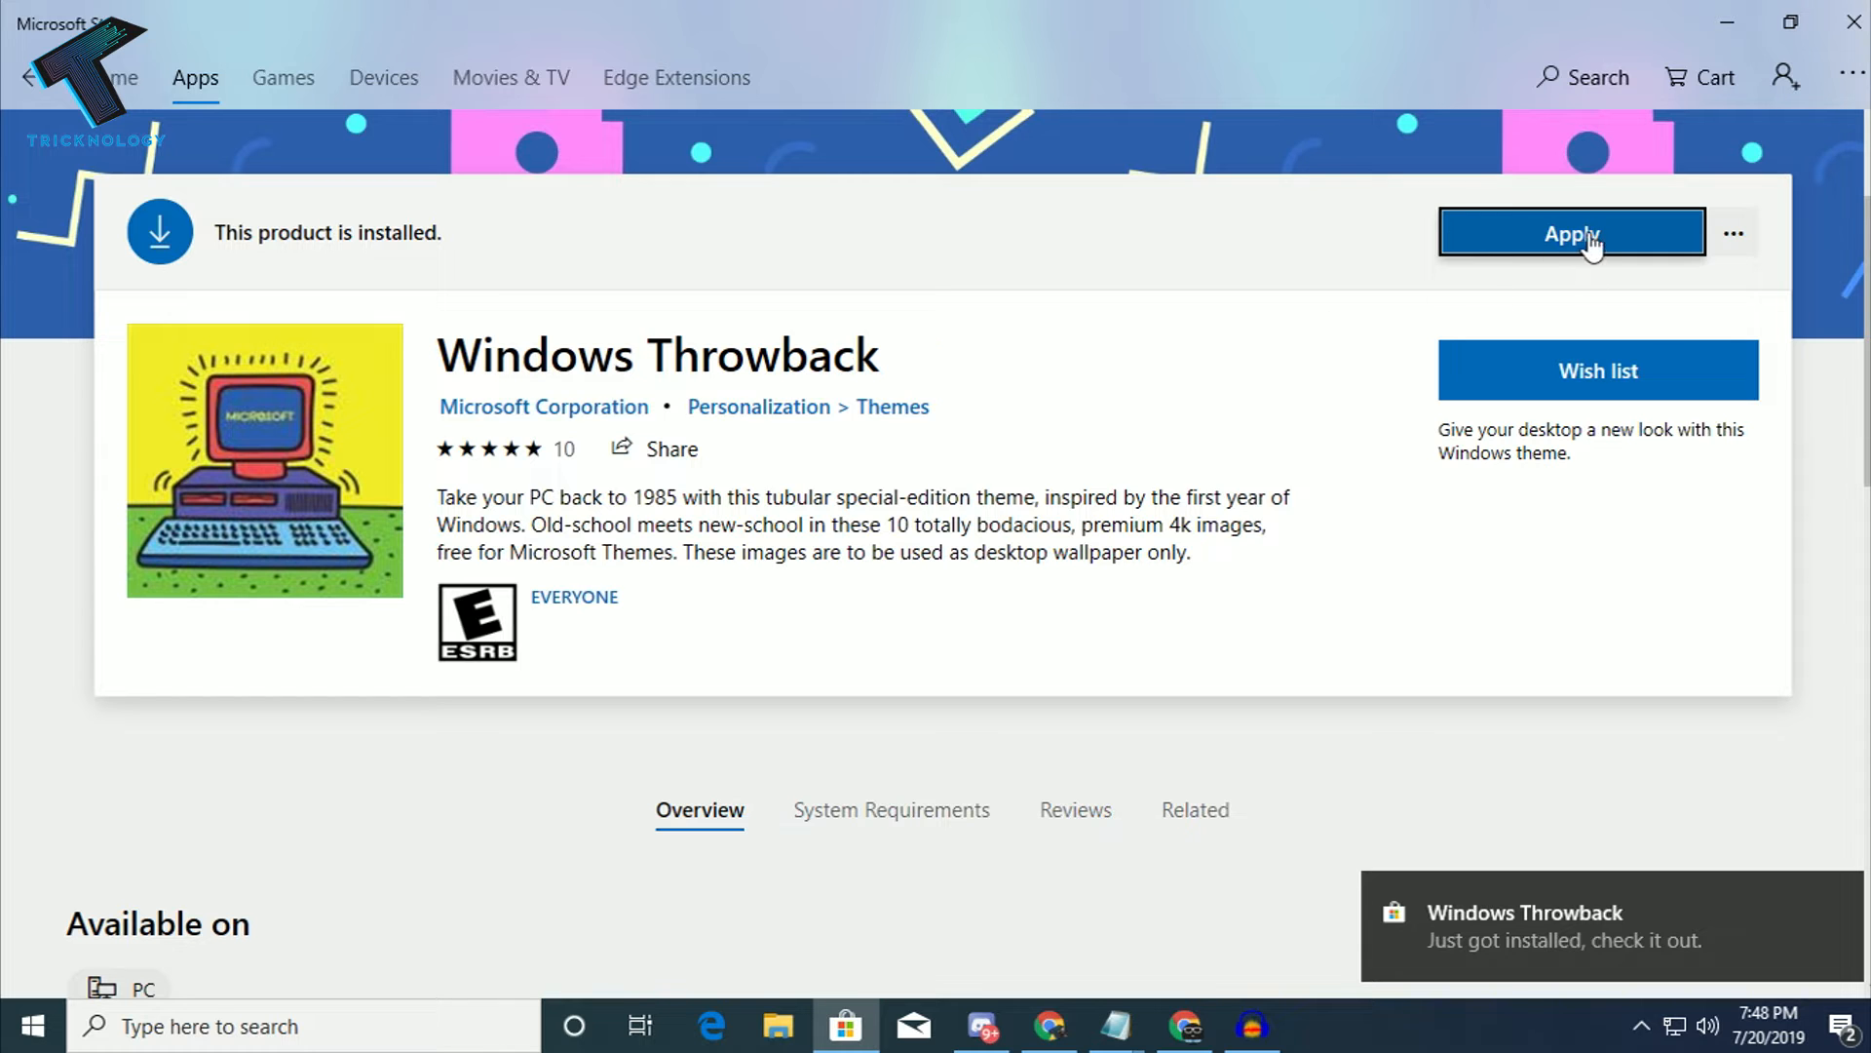
click(1572, 233)
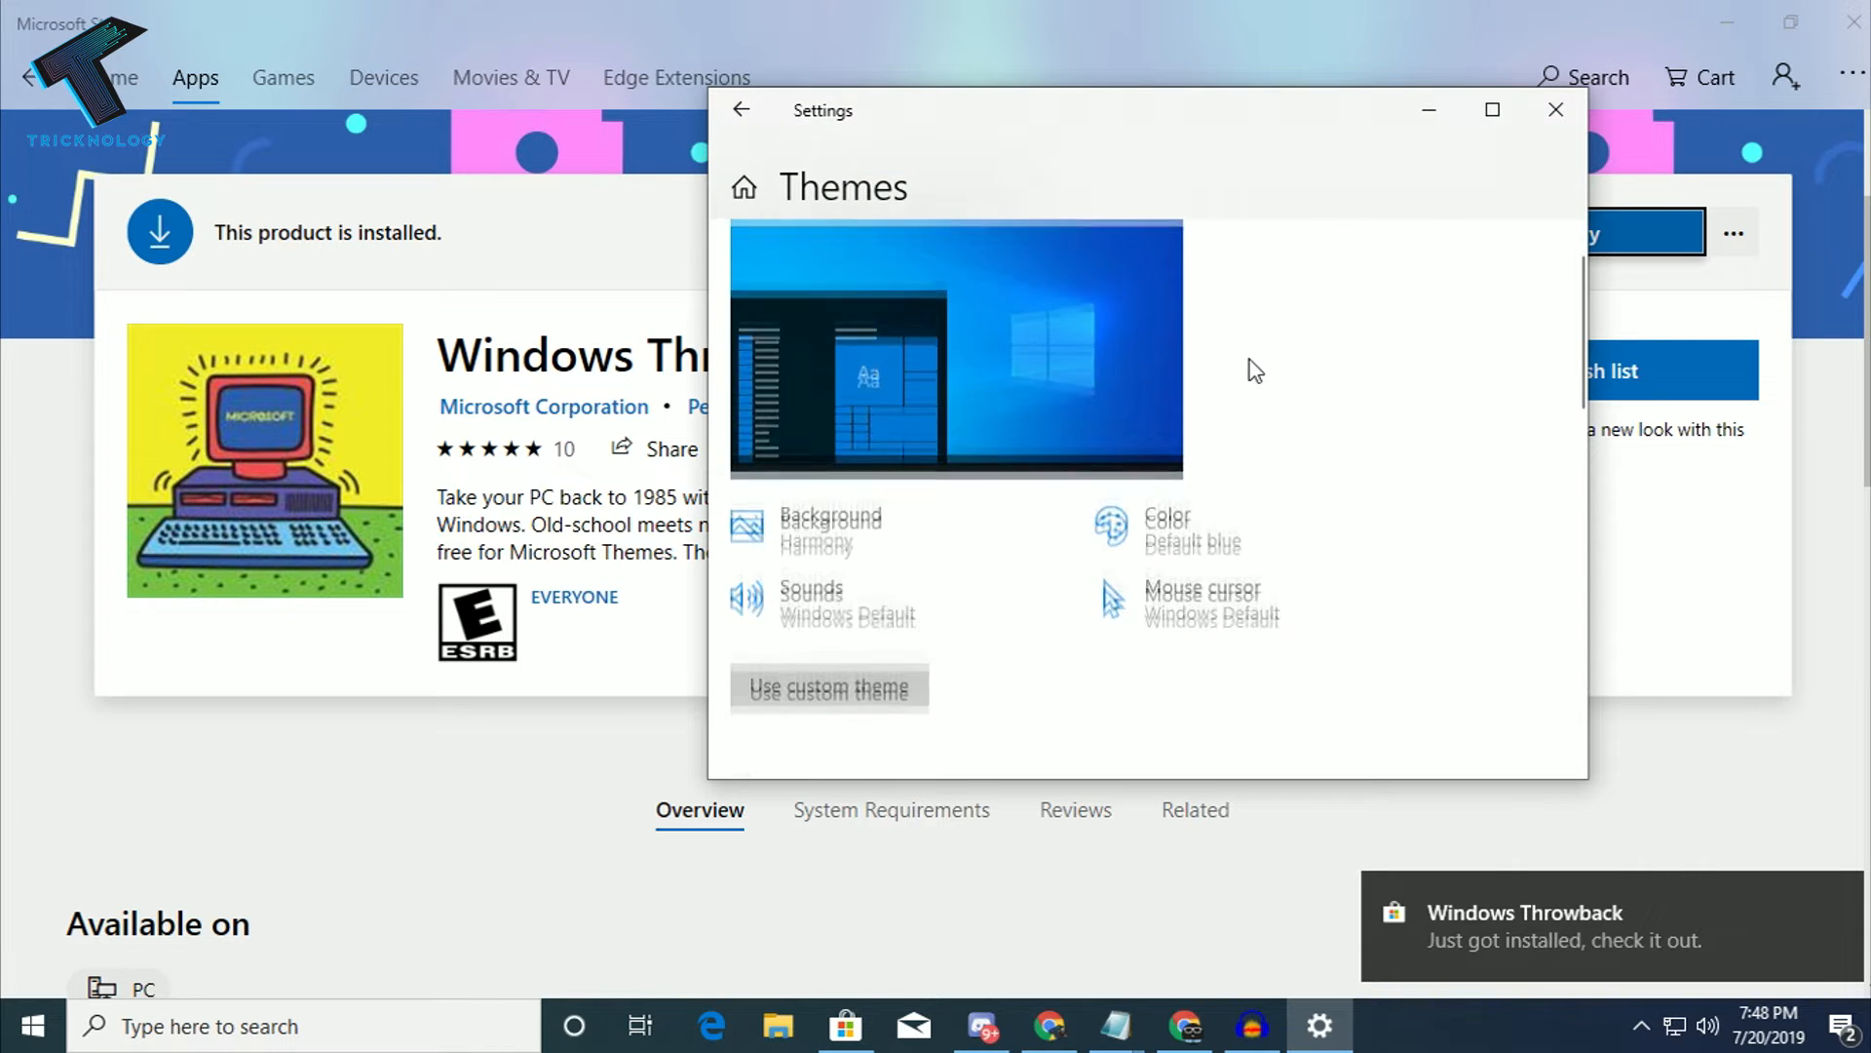
click(1492, 110)
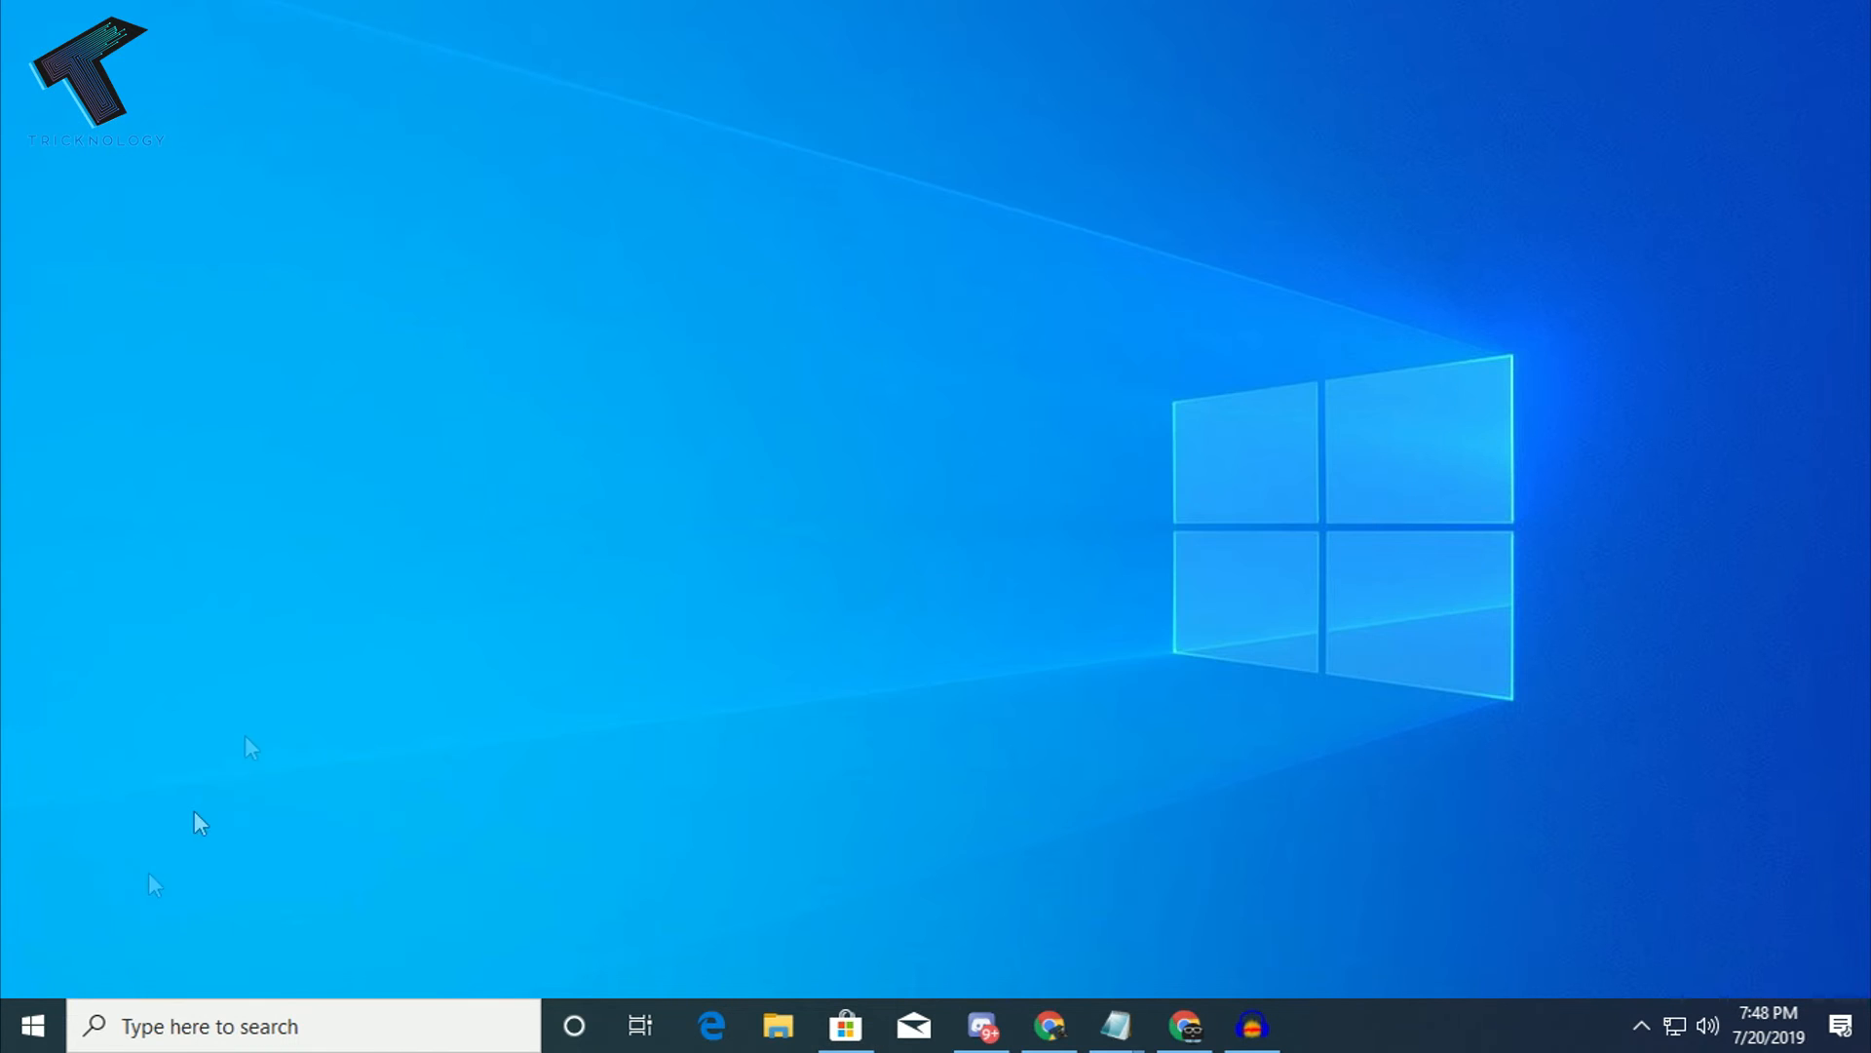
- Open Windows Settings from the Start menu and go to Personalization
click(31, 1025)
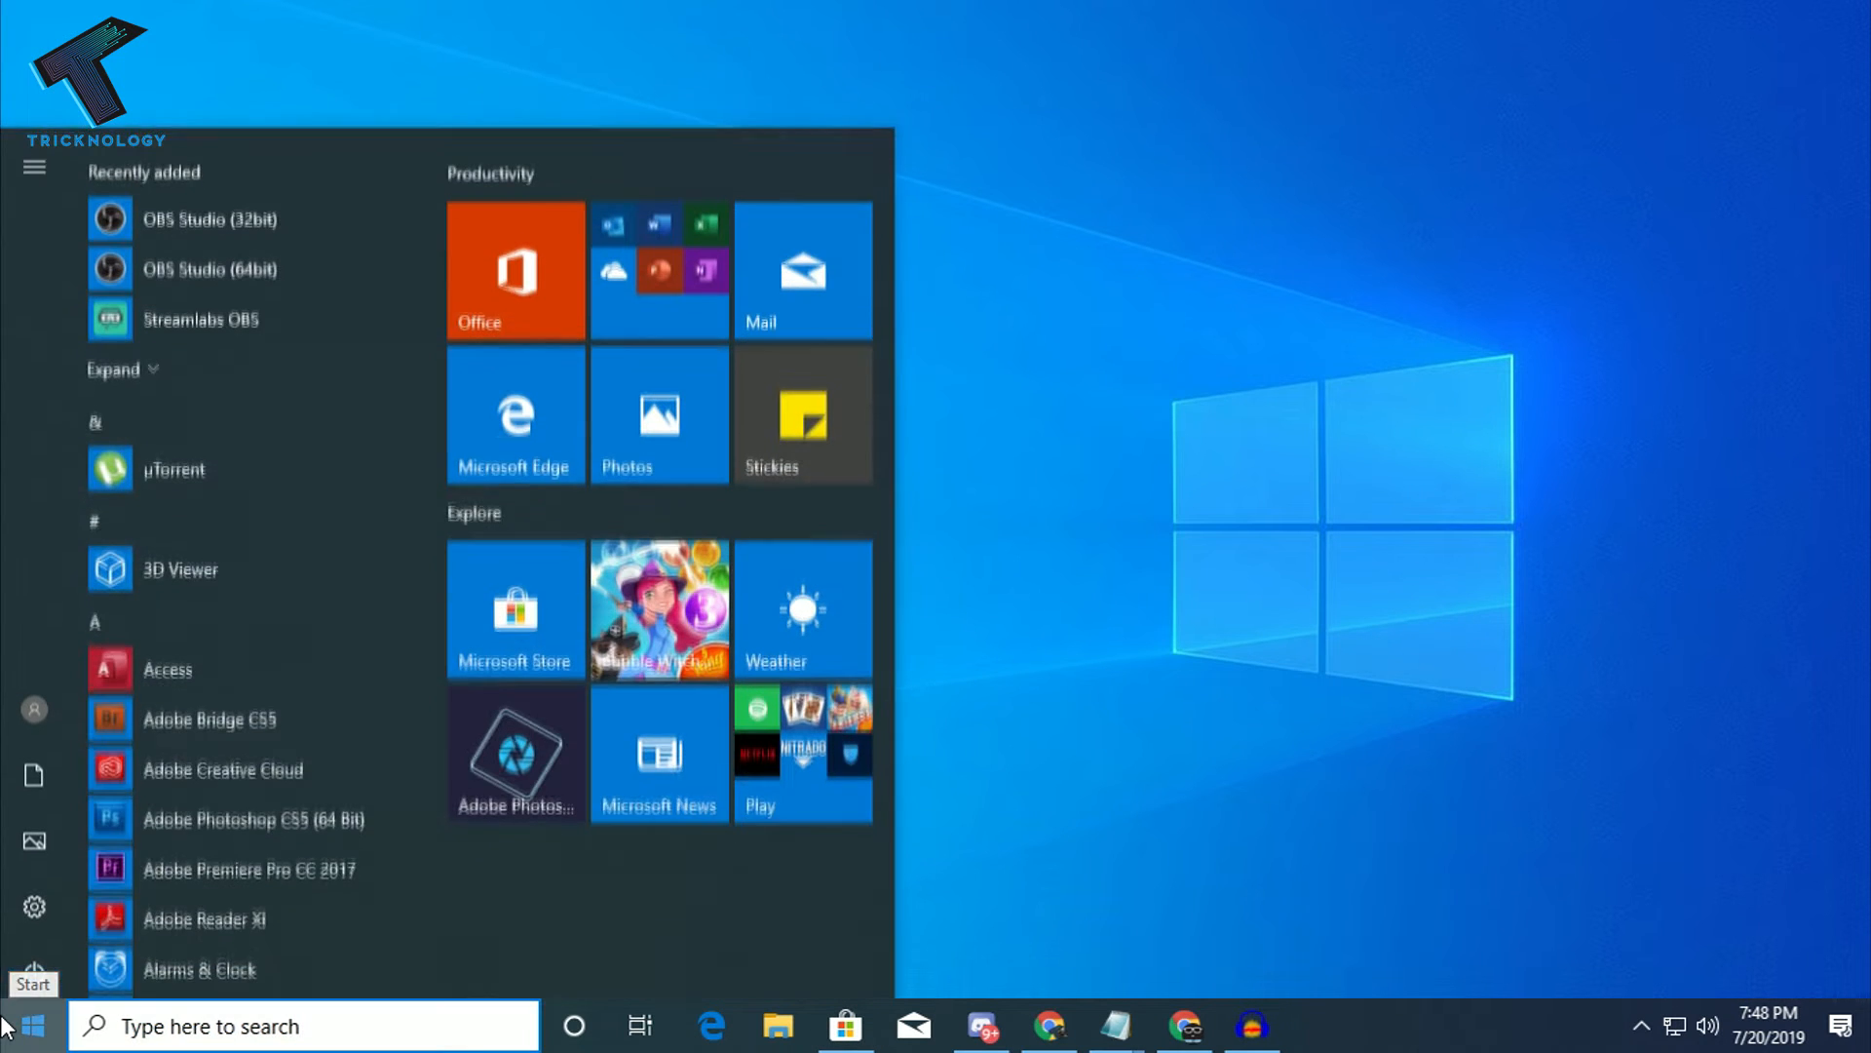
mouse_move(35, 909)
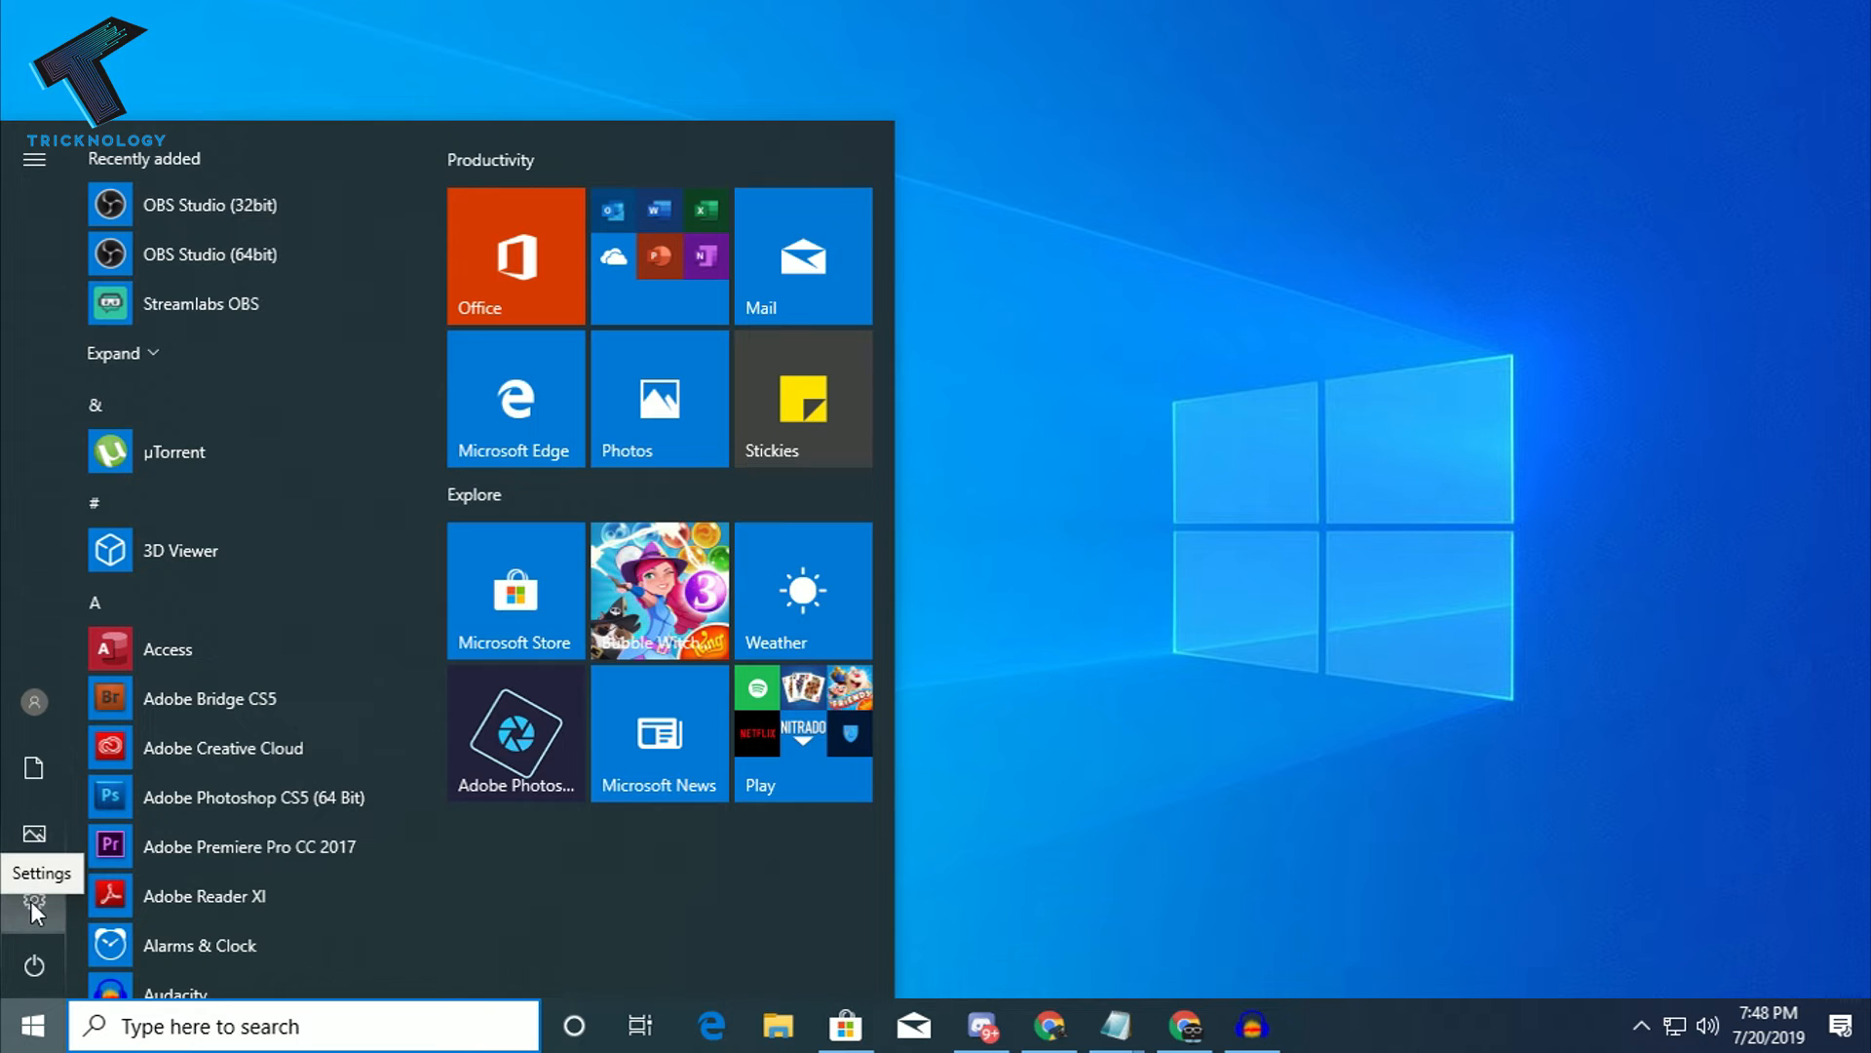
click(35, 913)
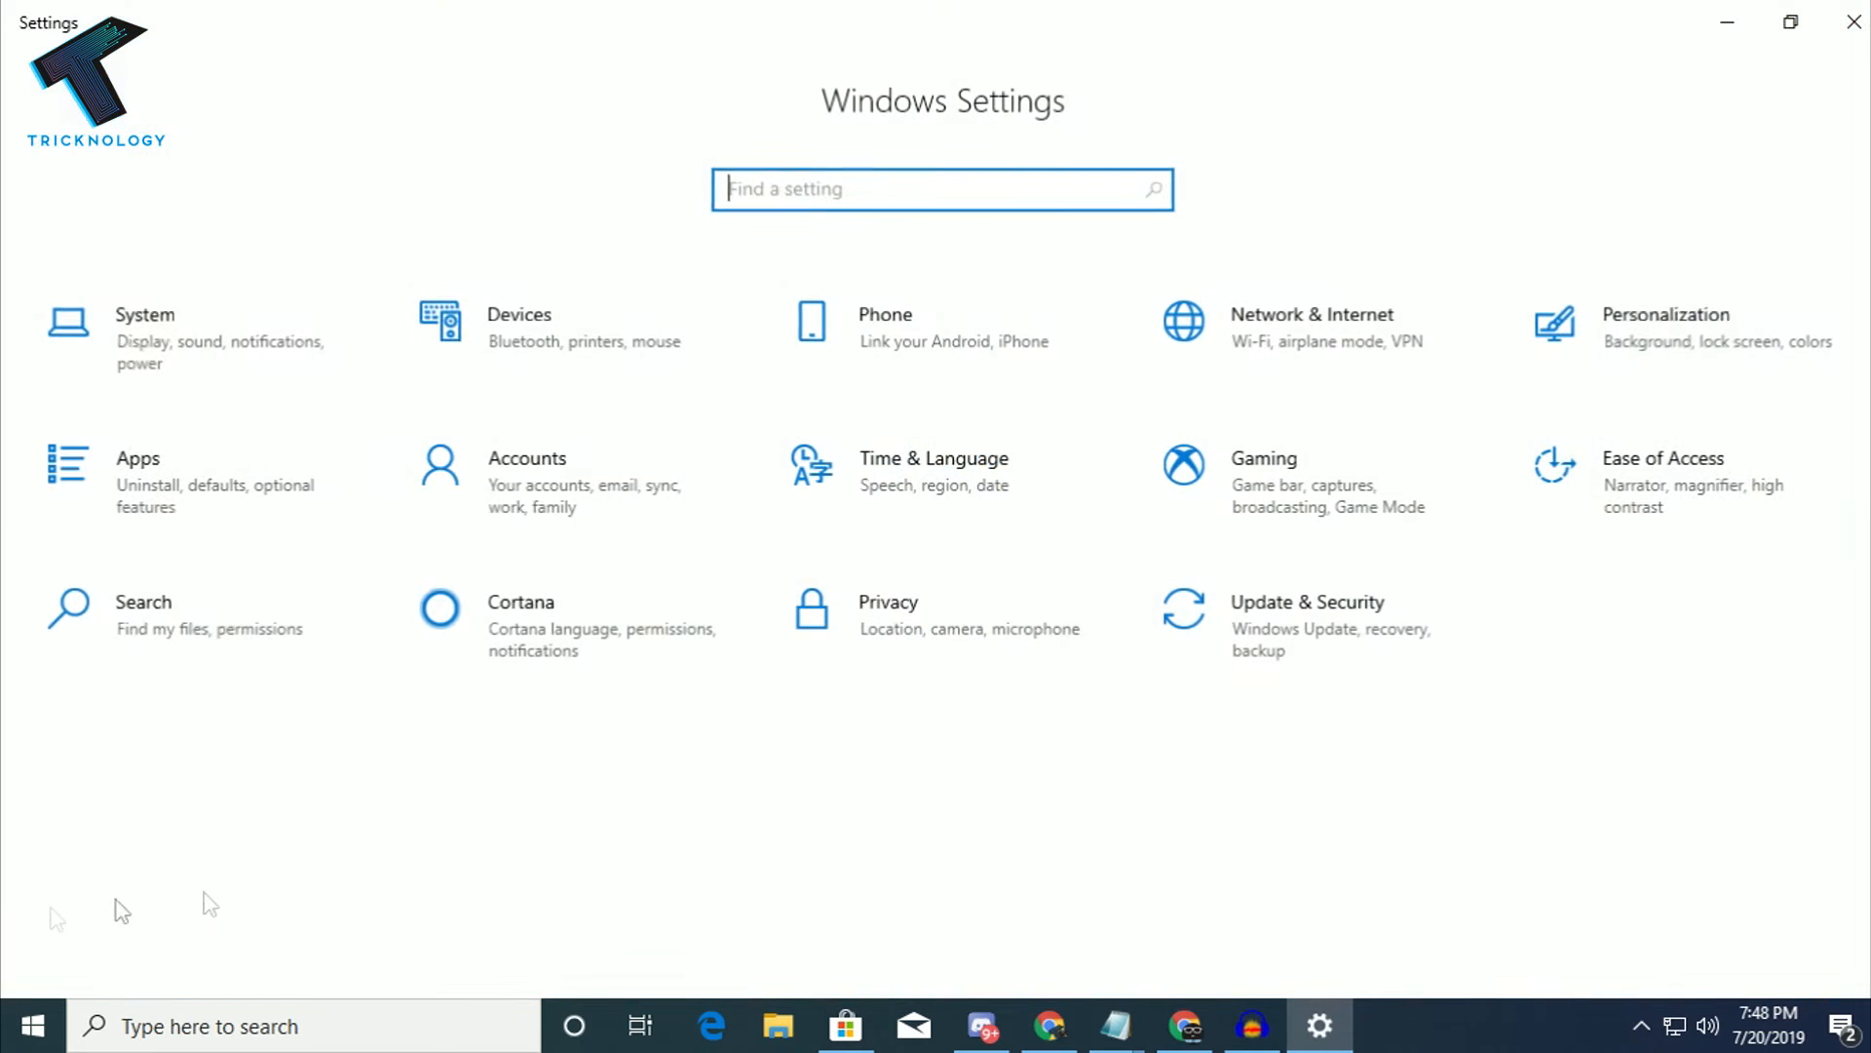
mouse_move(1683, 329)
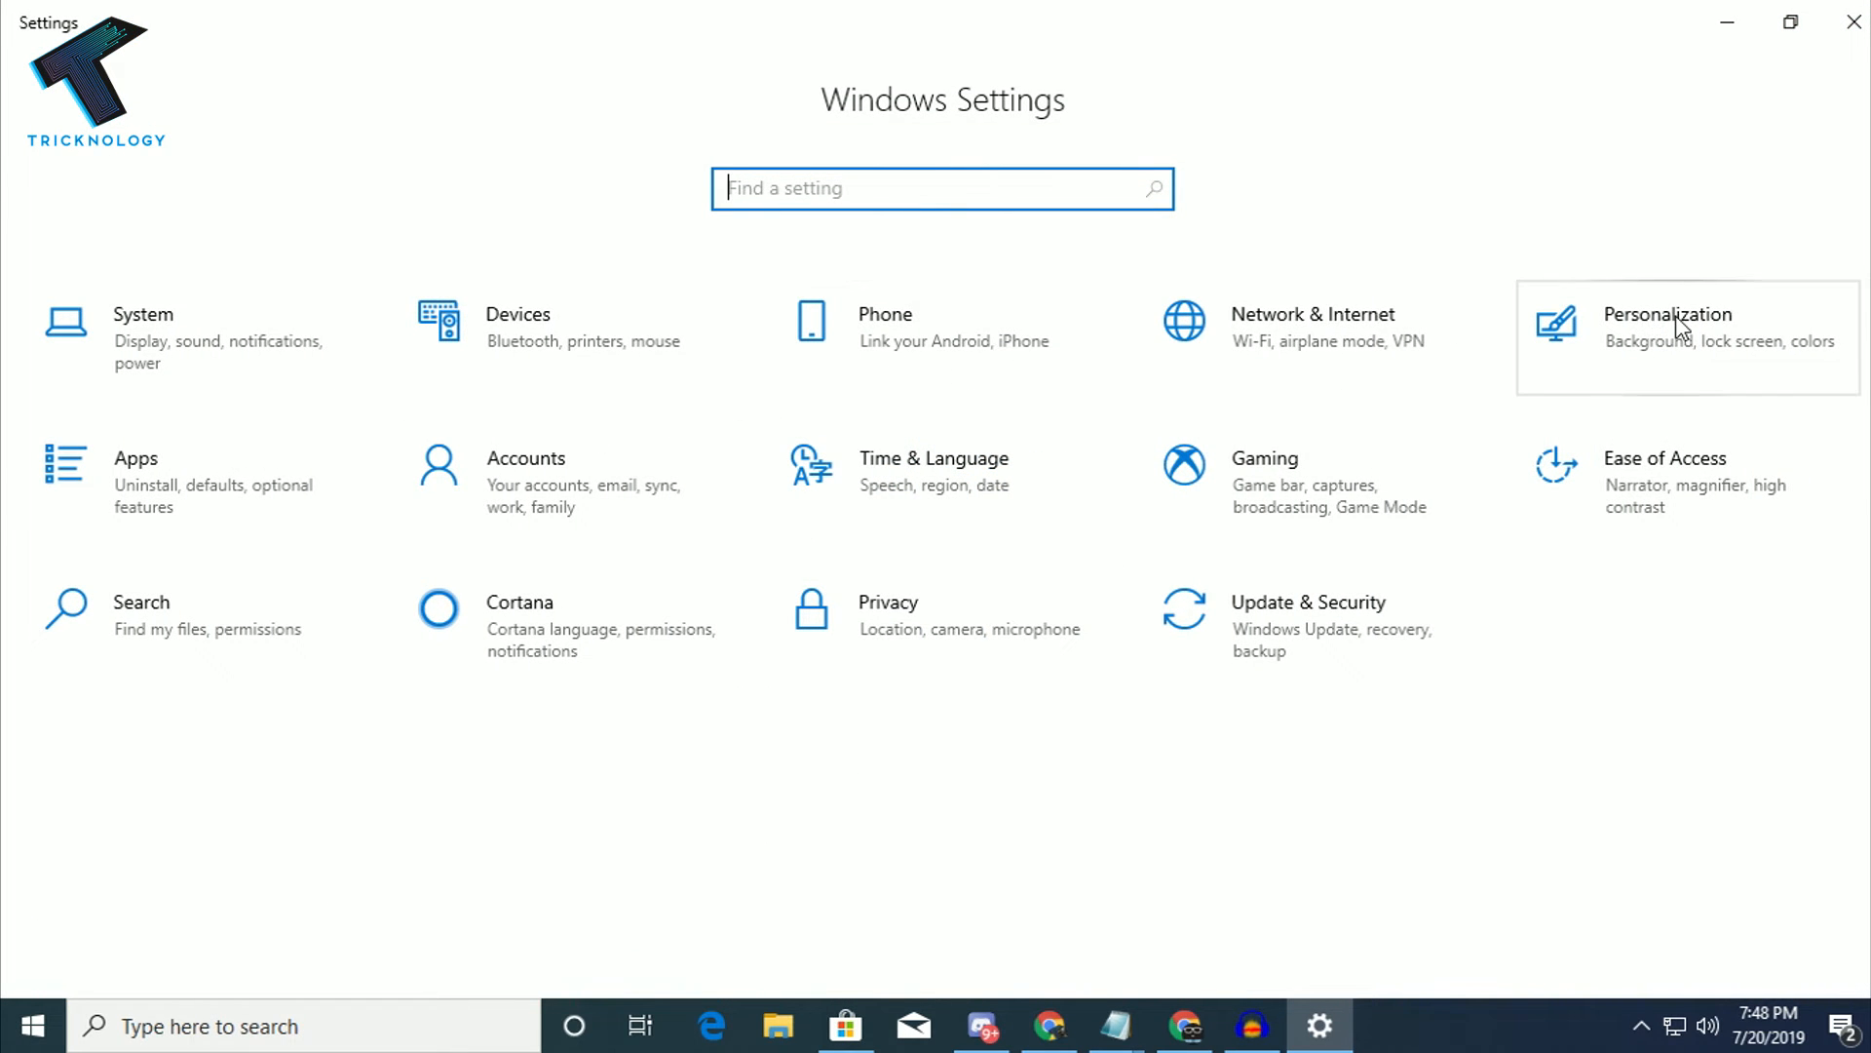
click(1683, 328)
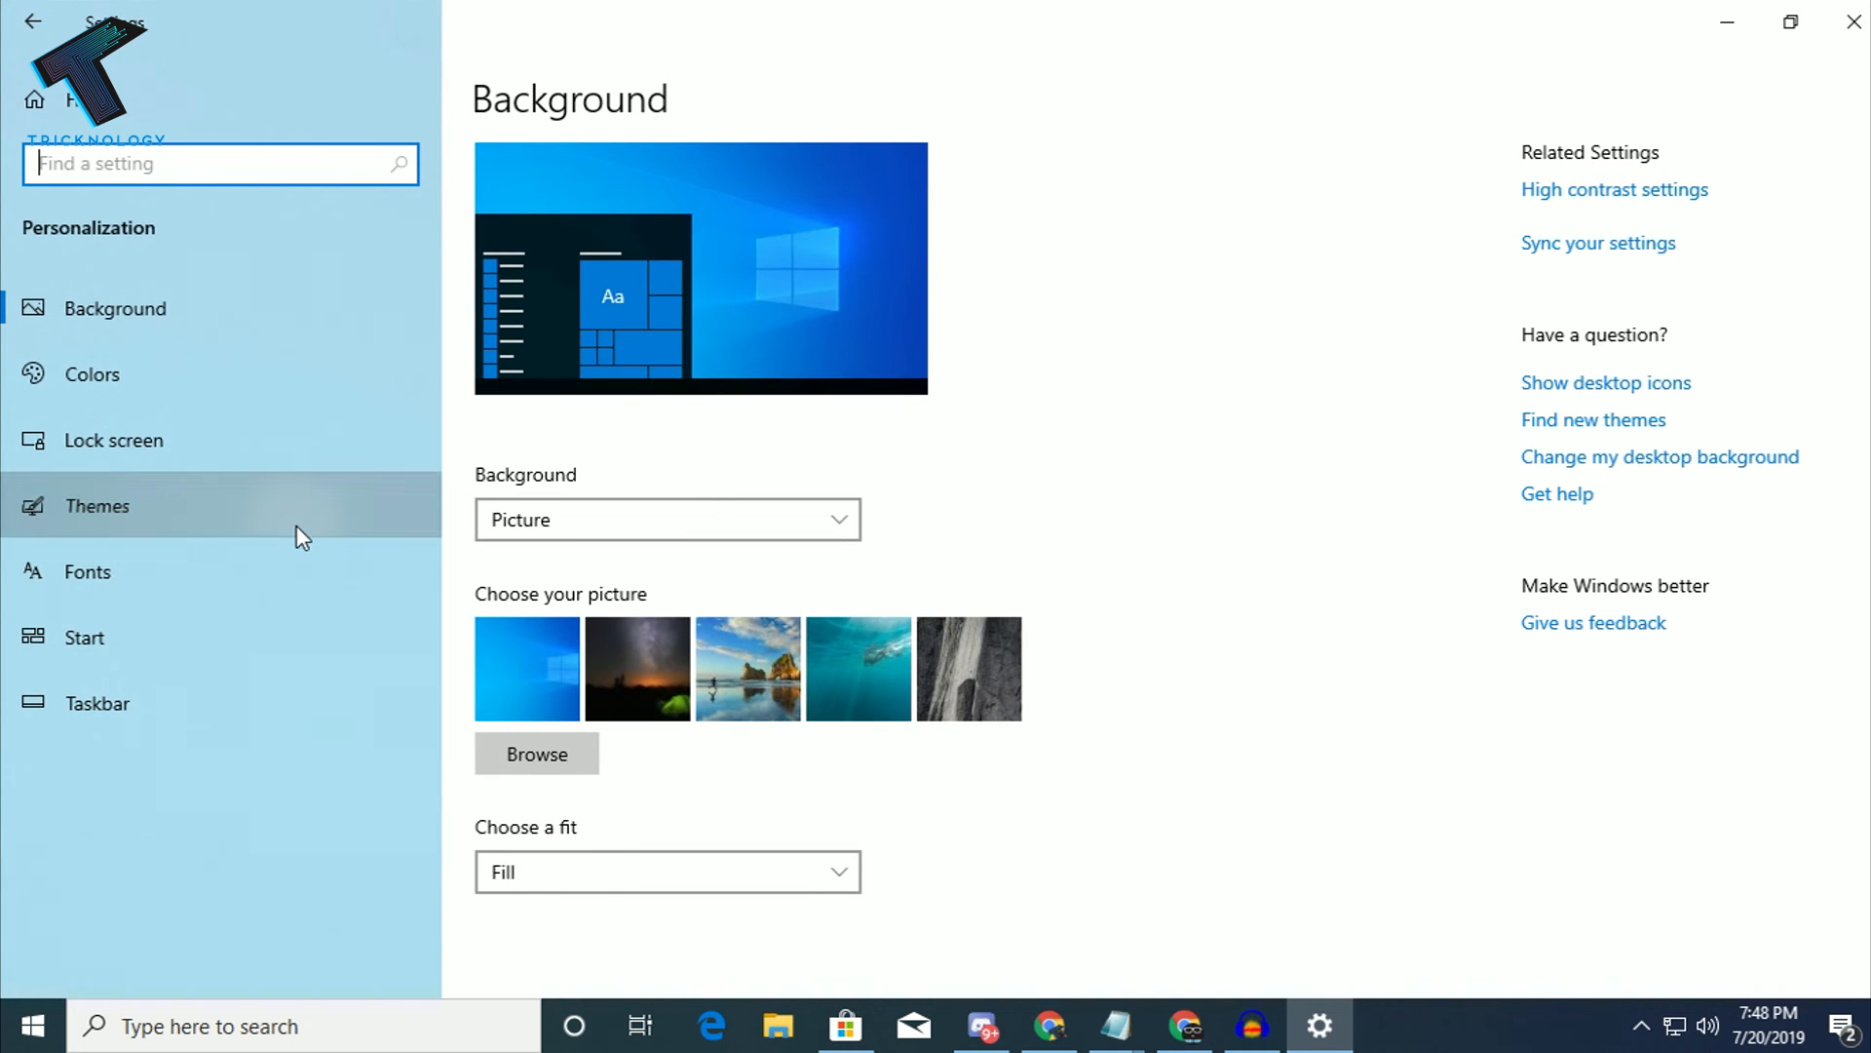
- Select the Windows Throwback theme under Themes and close Settings to show the wallpaper
click(97, 505)
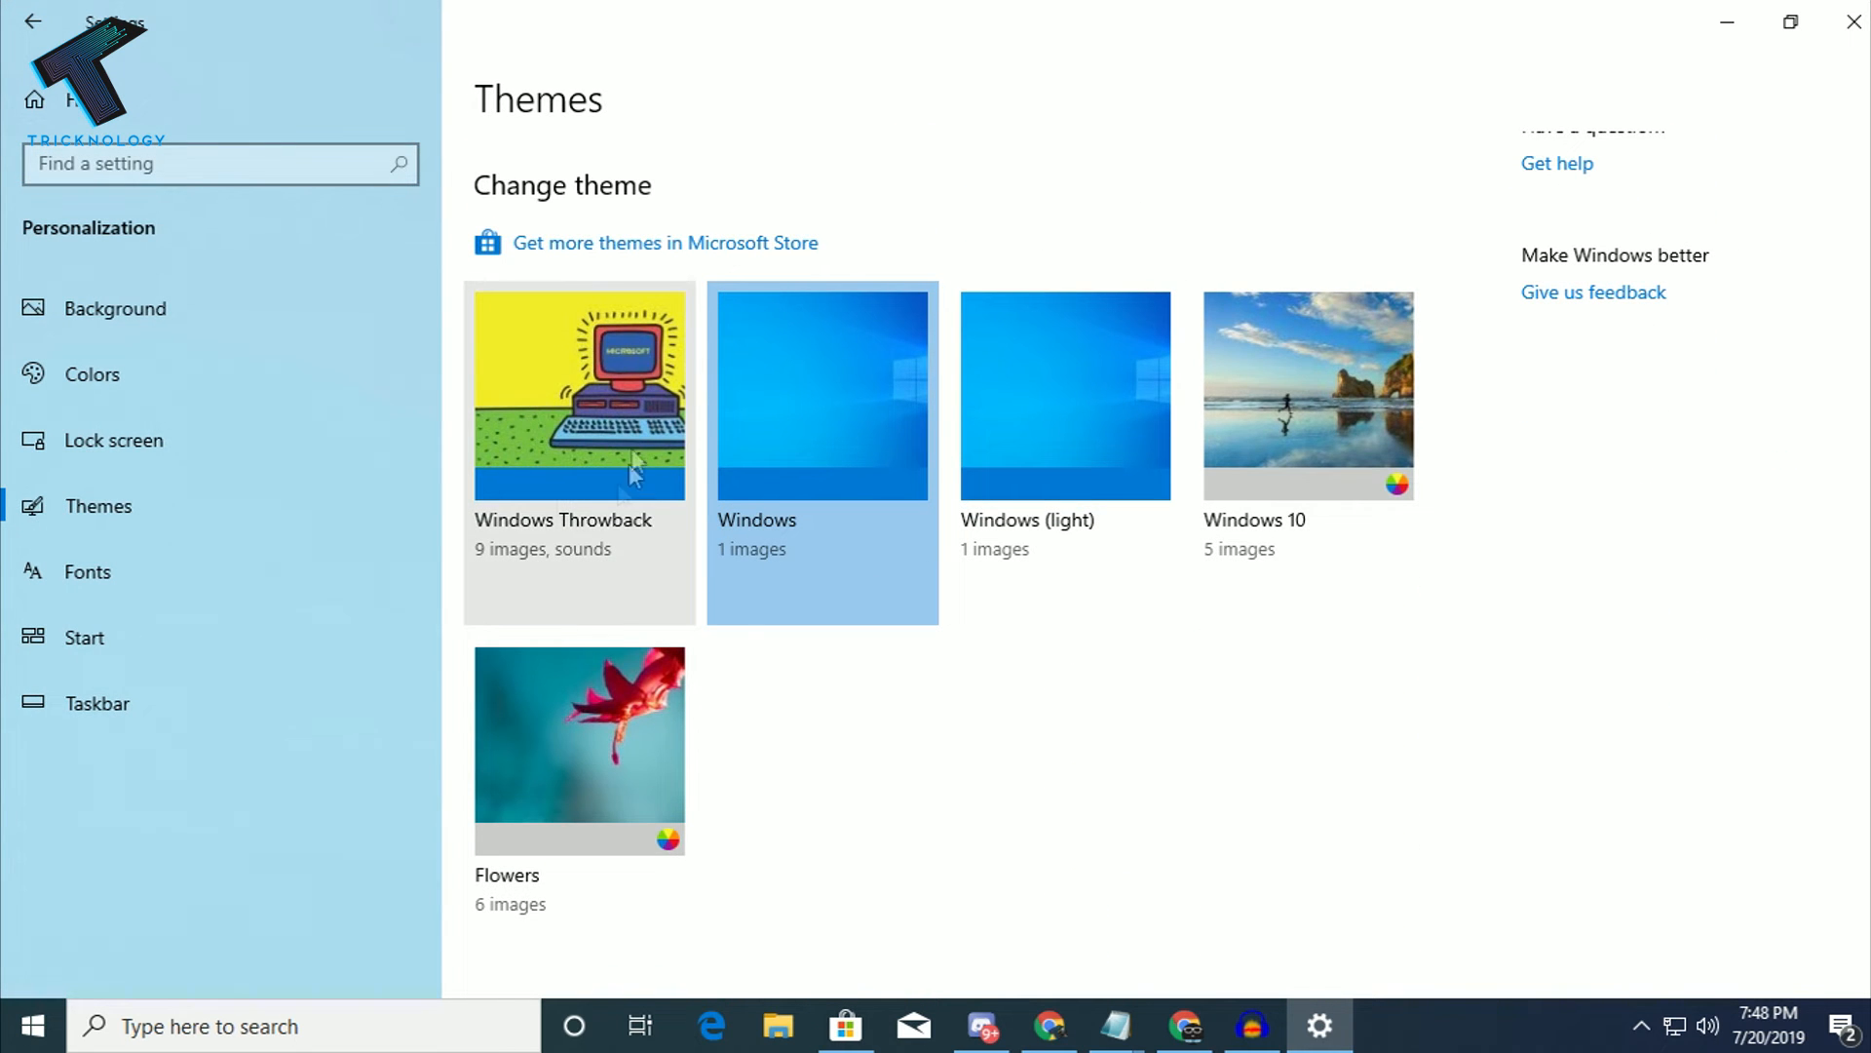
click(579, 395)
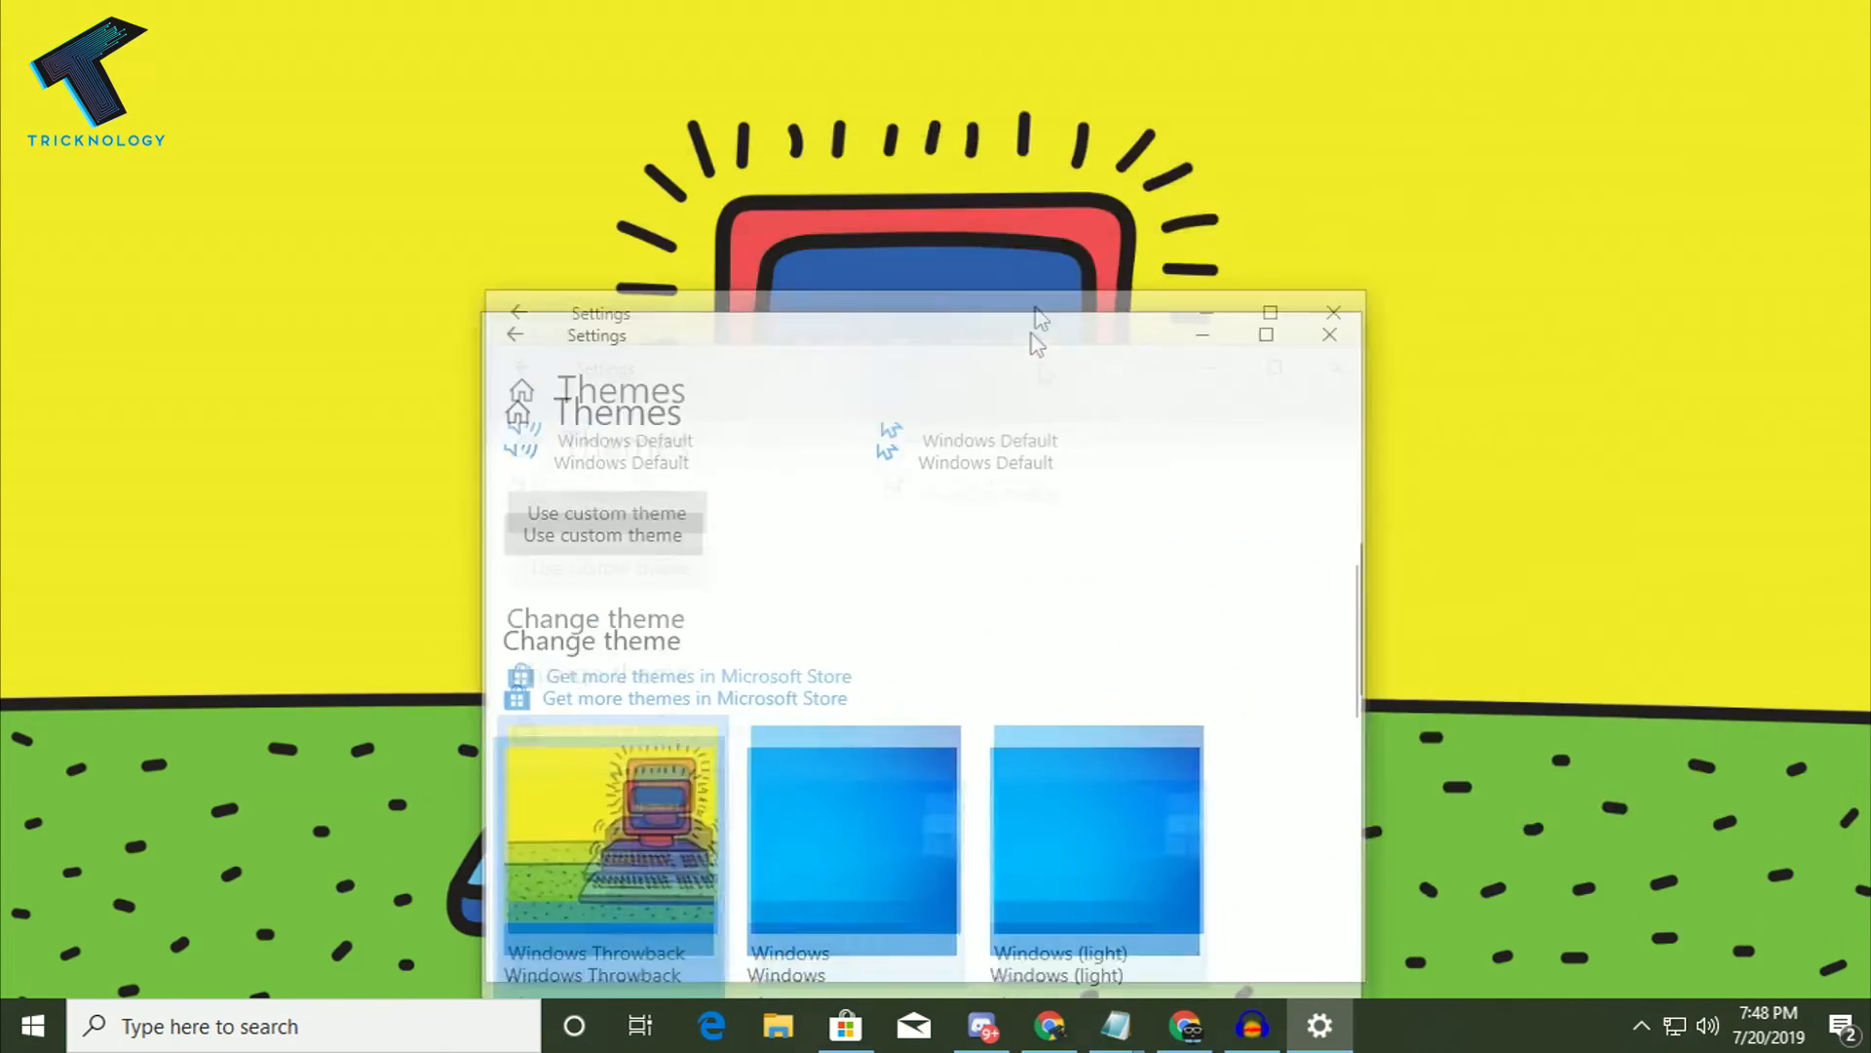
click(1333, 312)
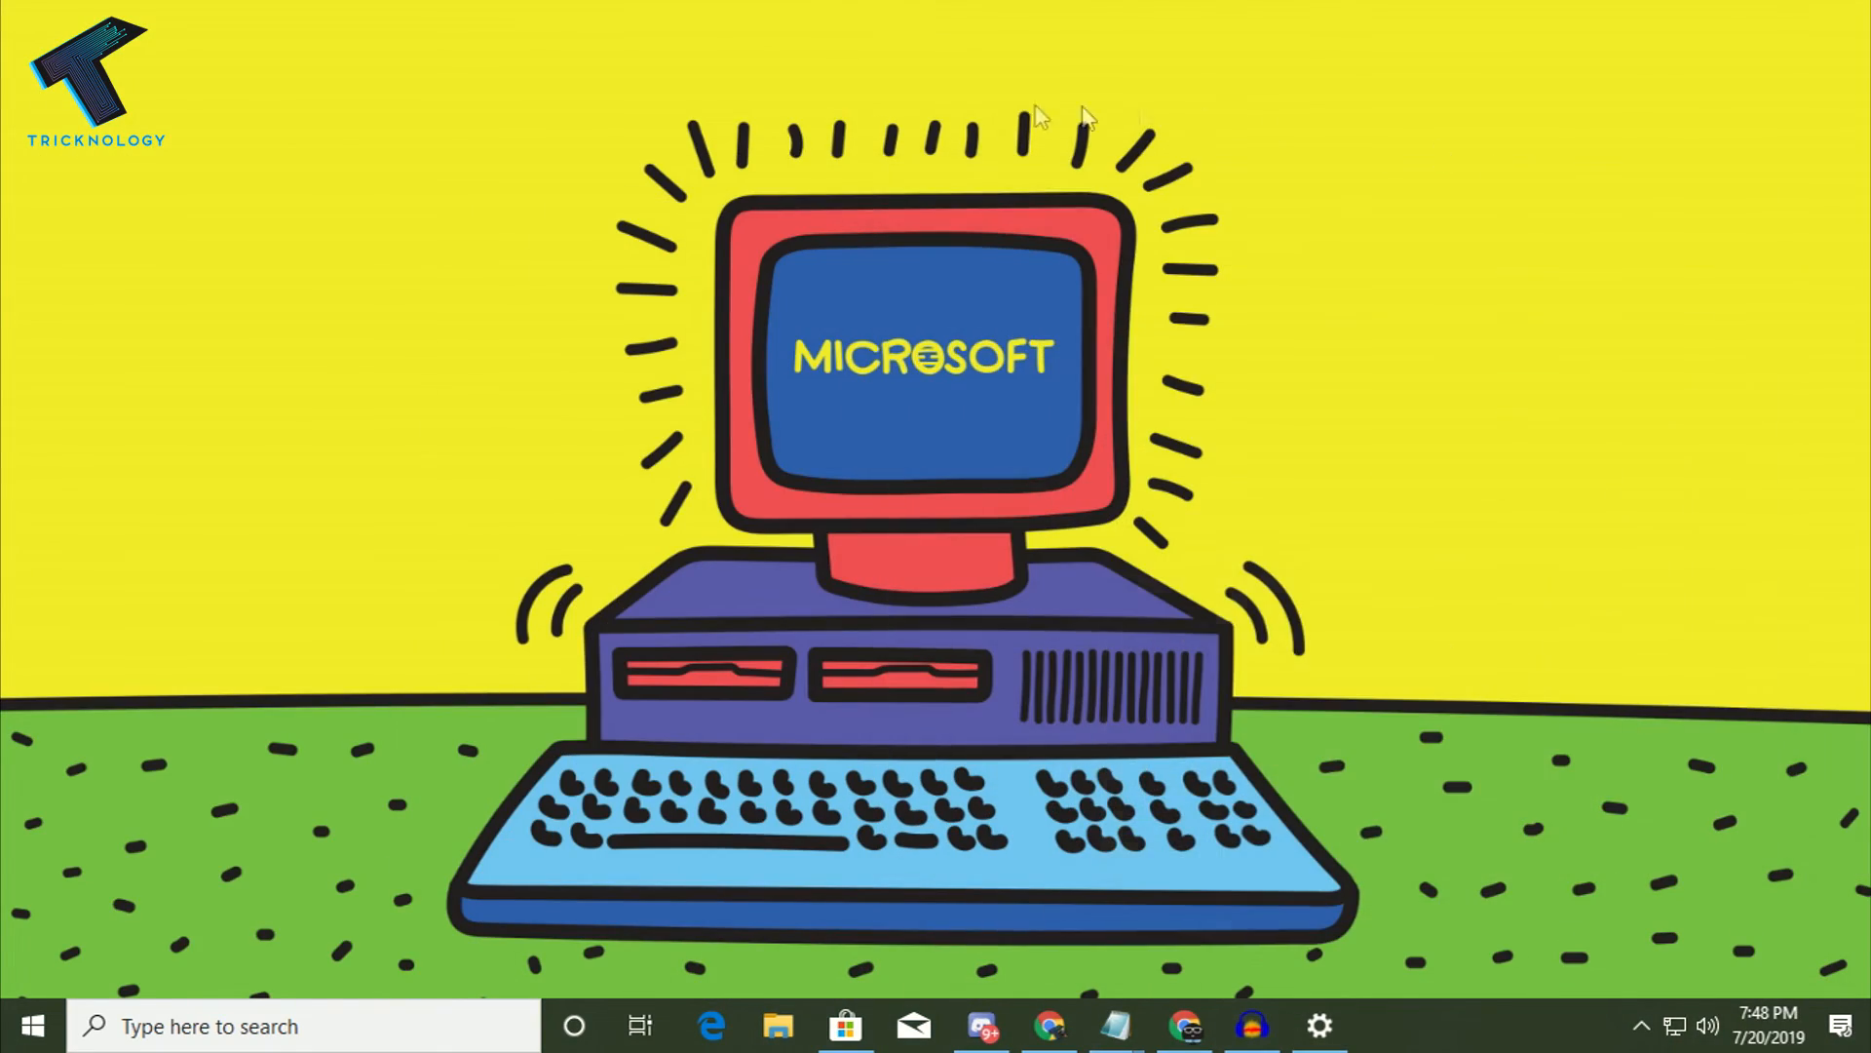
mouse_move(1196, 436)
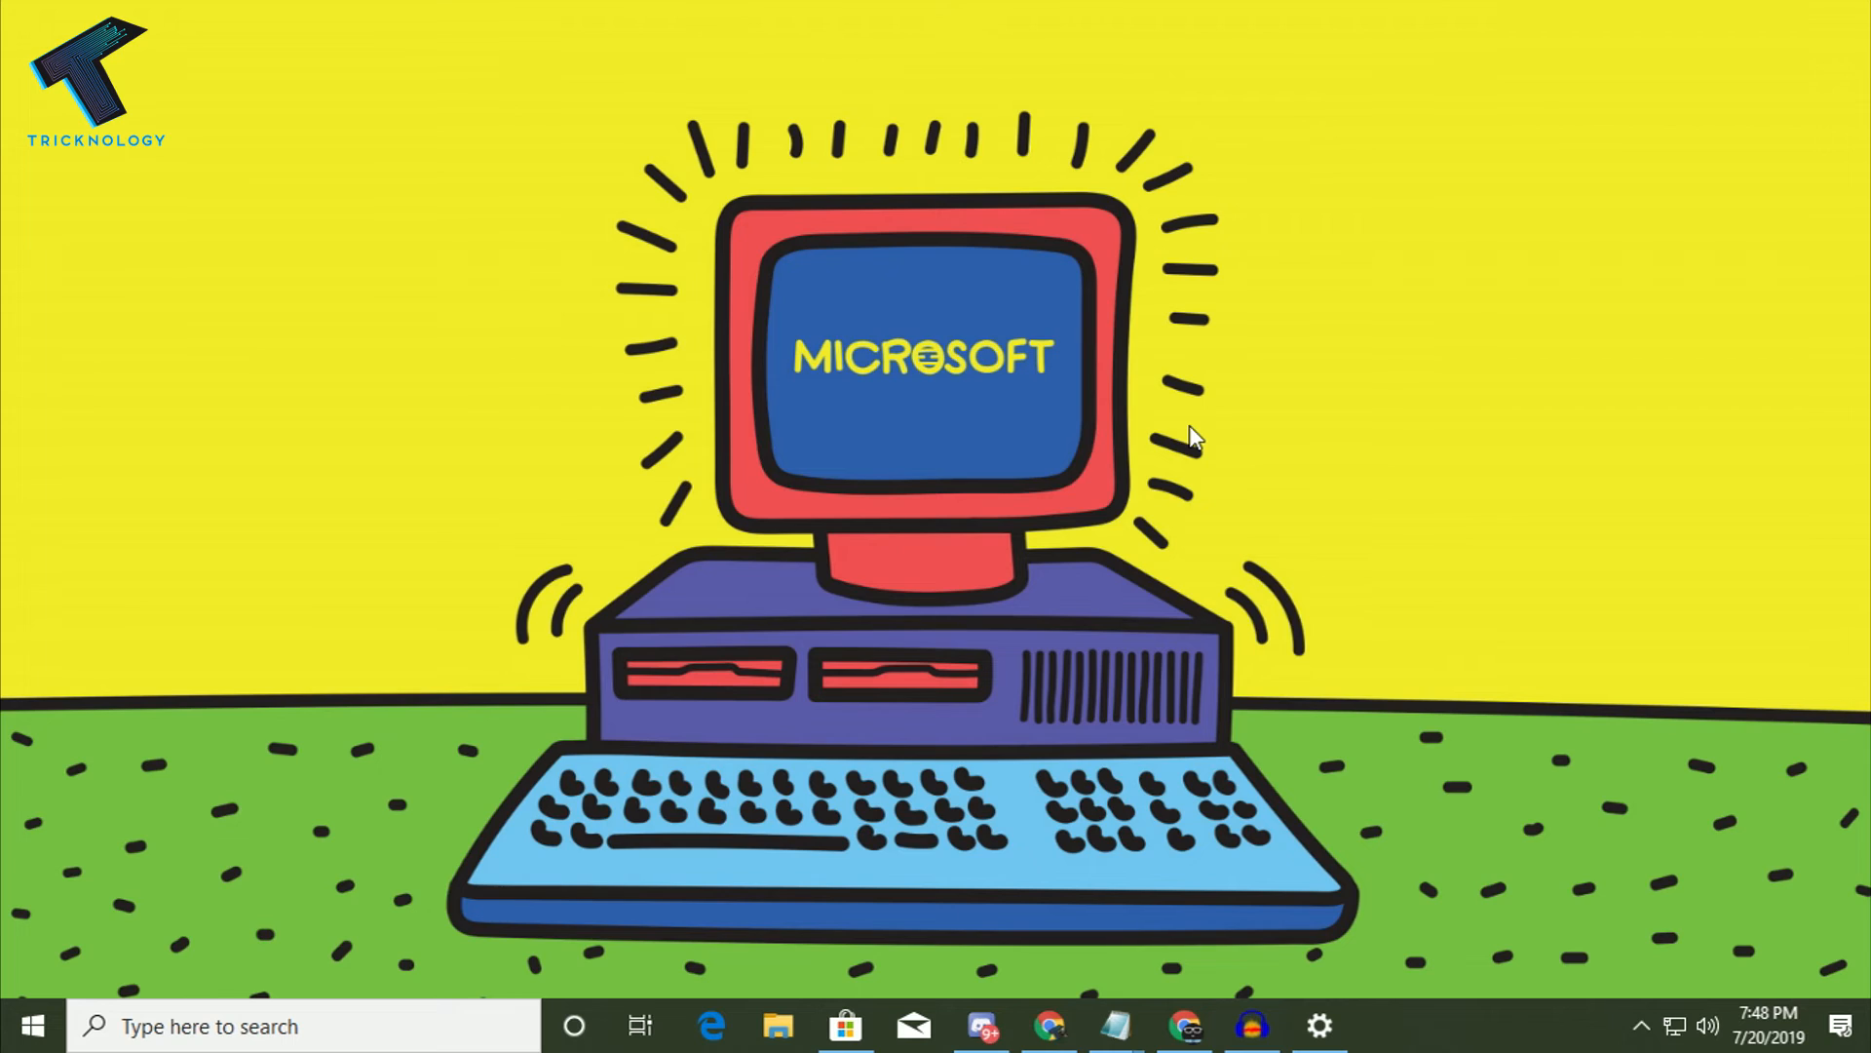